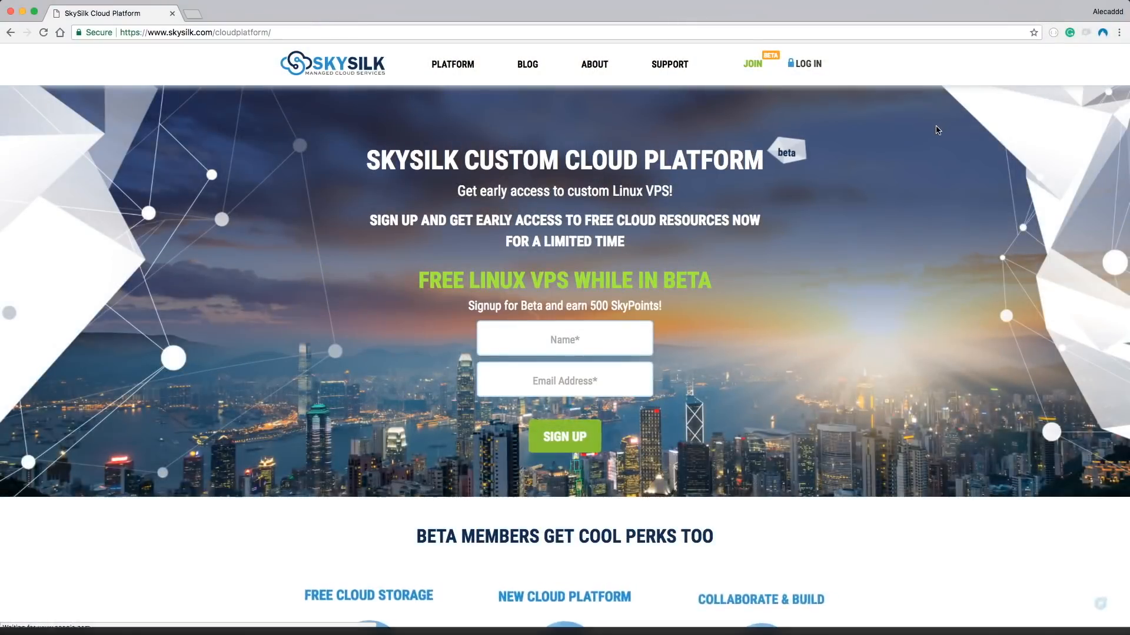
Step: Scroll through the SkySilk Cloud Platform page before viewing the phpinfo page at 64.52.23.242
scroll("down", 3)
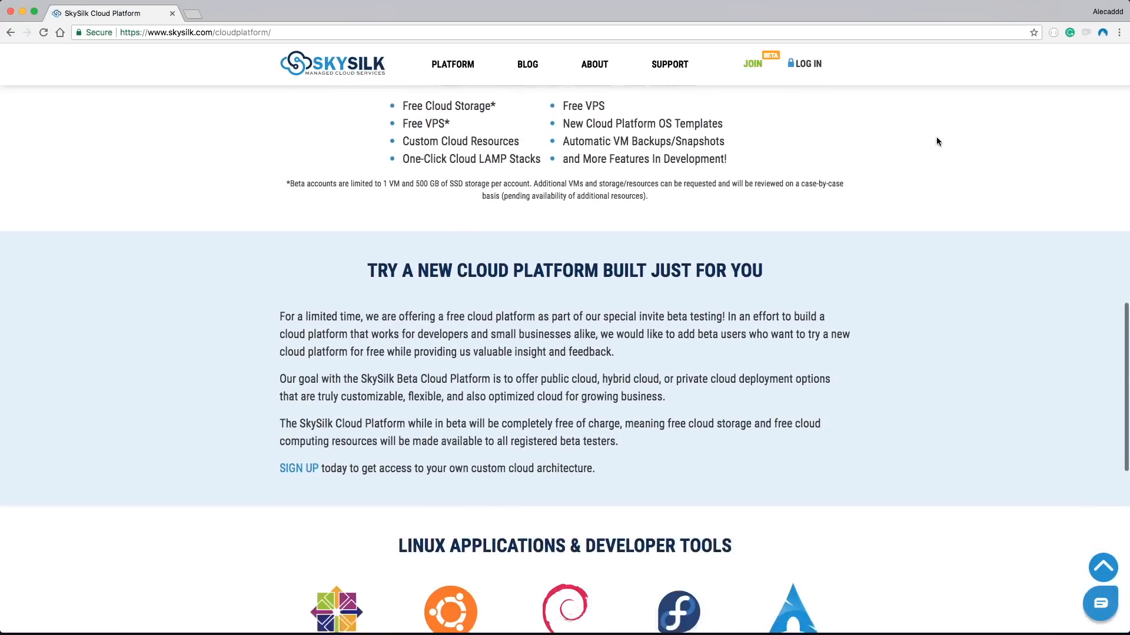
scroll("down", 3)
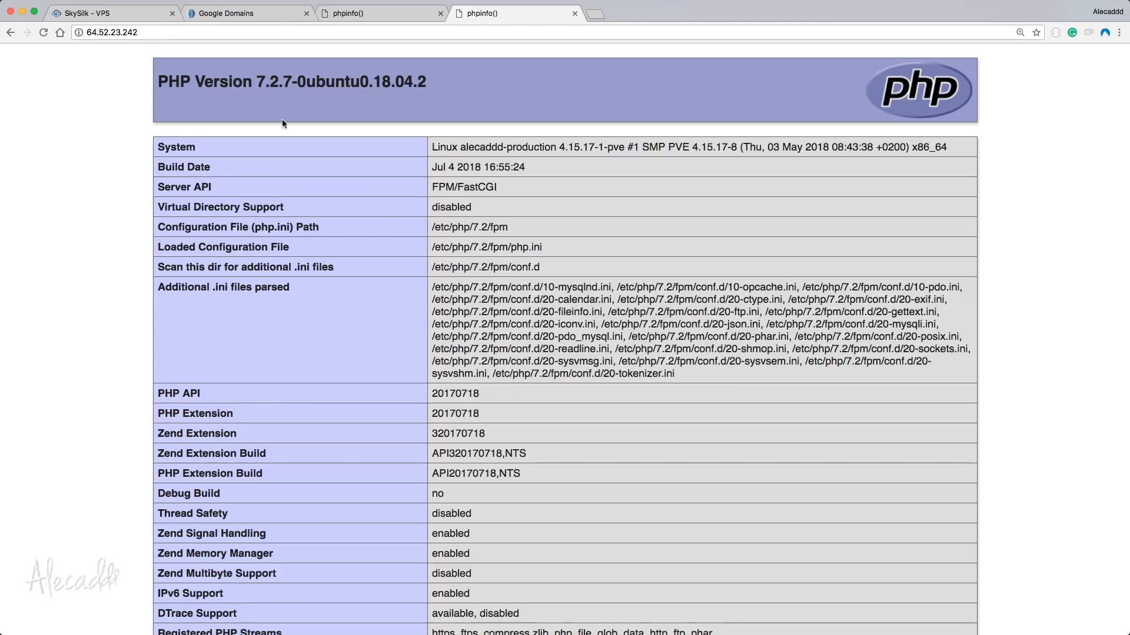
Step: Check the VPS reverse DNS reads nerdcontinuity.com, then switch to Google Domains
left_click(112, 13)
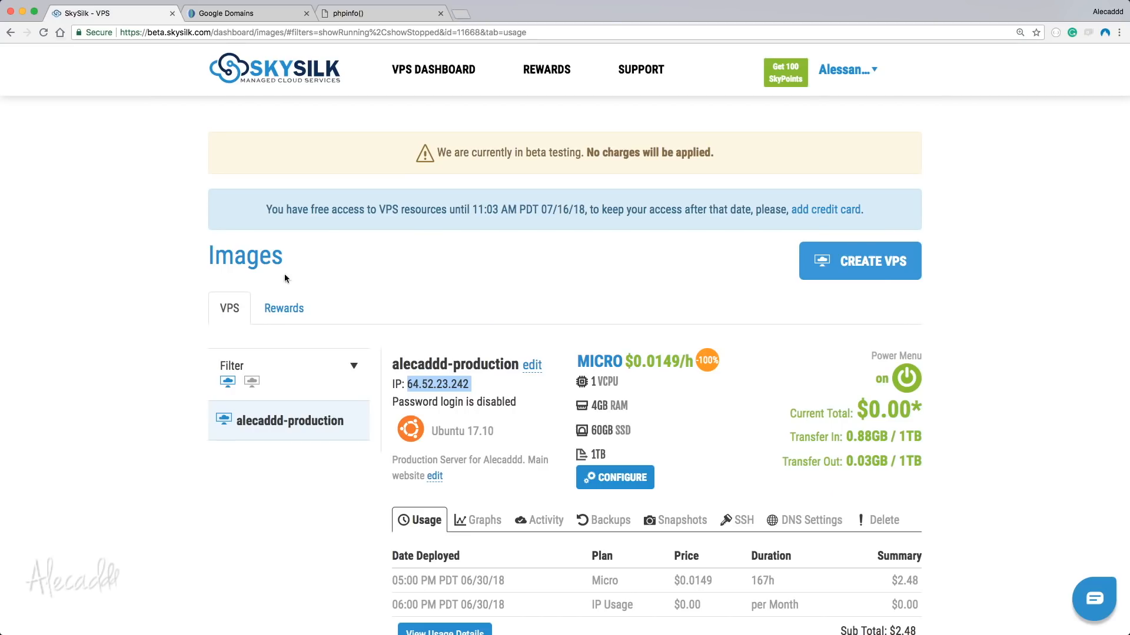
scroll("down", 3)
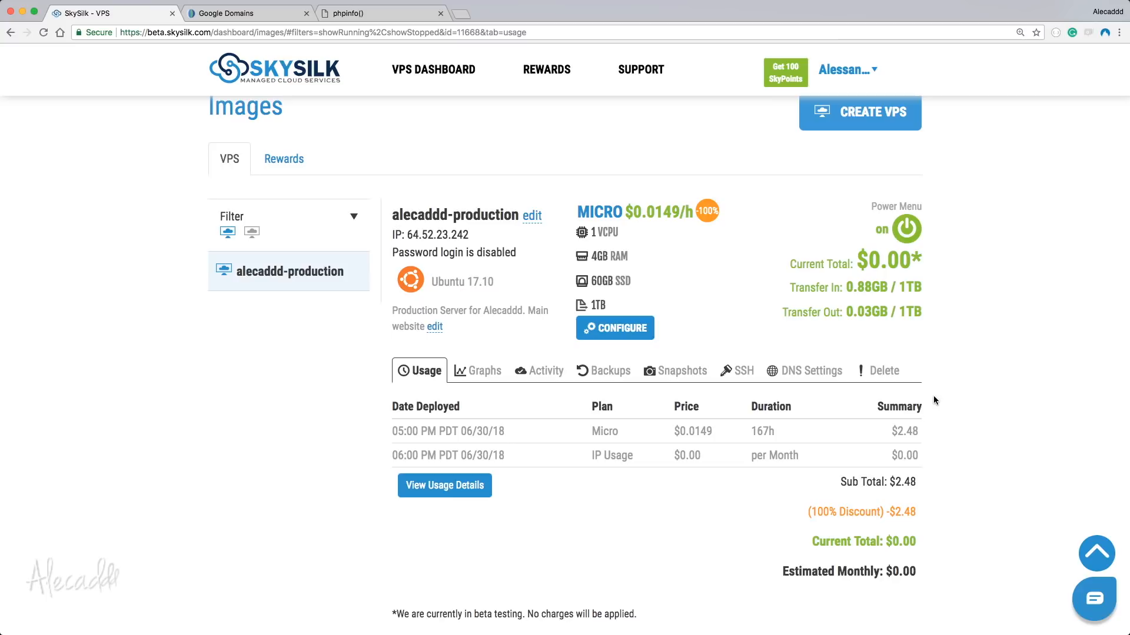
left_click(811, 371)
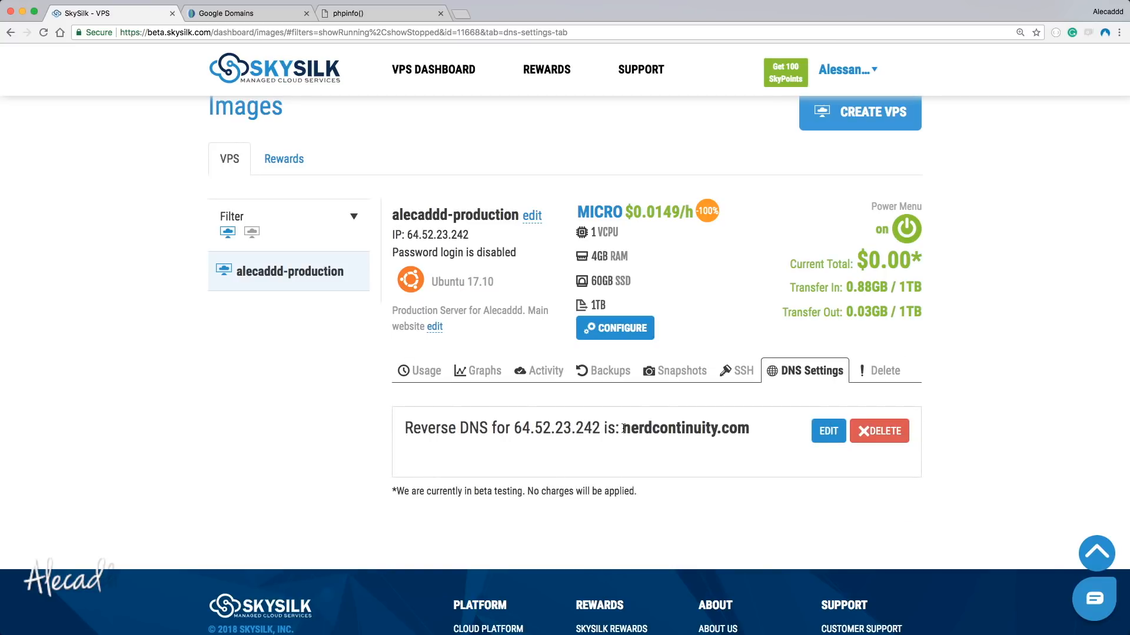
double_click(685, 428)
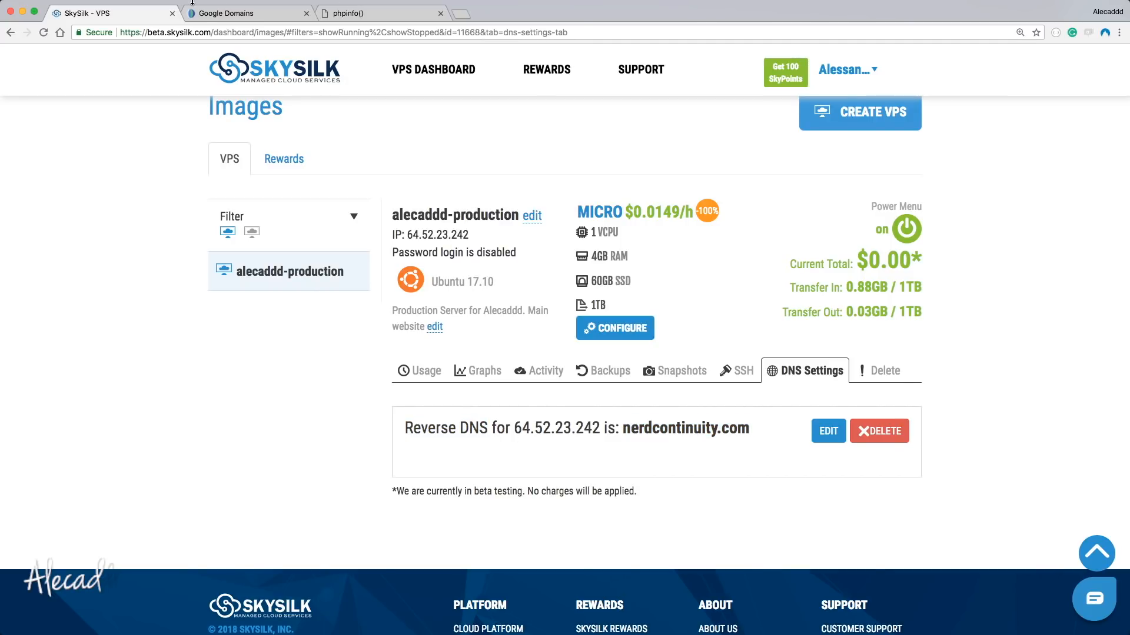
left_click(247, 13)
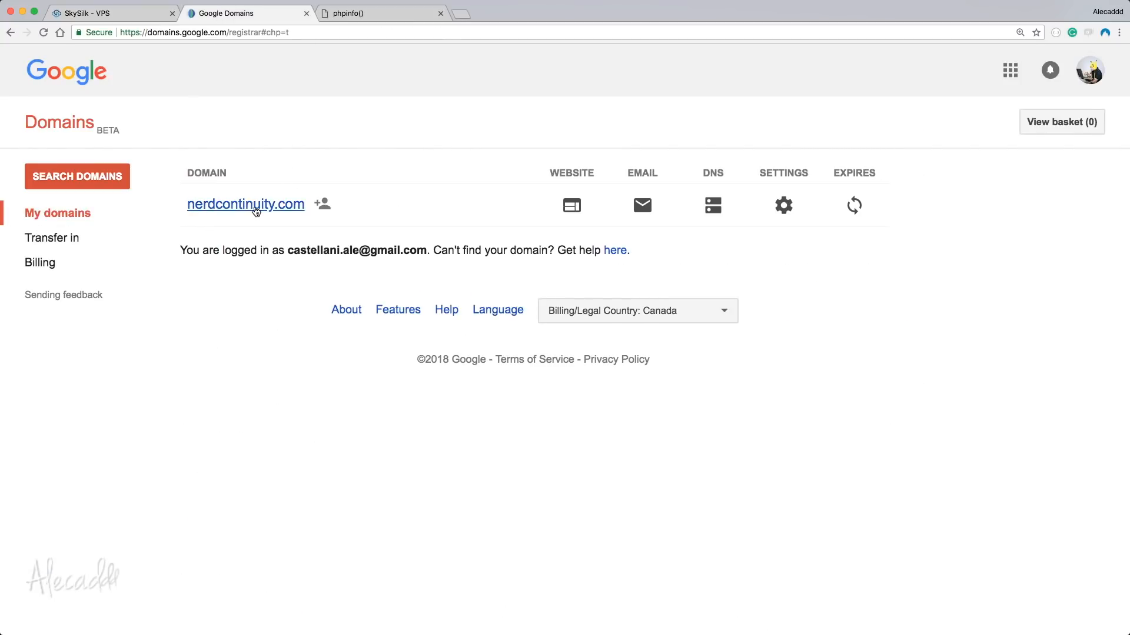
Step: Review nerdcontinuity.com's A record to 64.52.23.242 and the www CNAME with 1h TTL
left_click(713, 205)
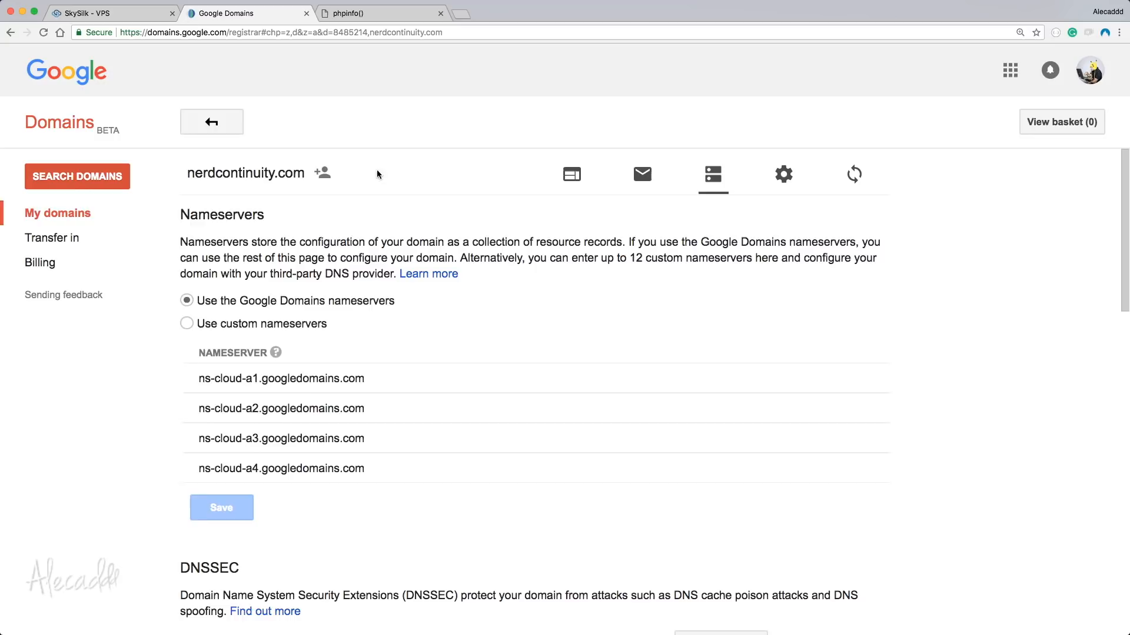
scroll("down", 3)
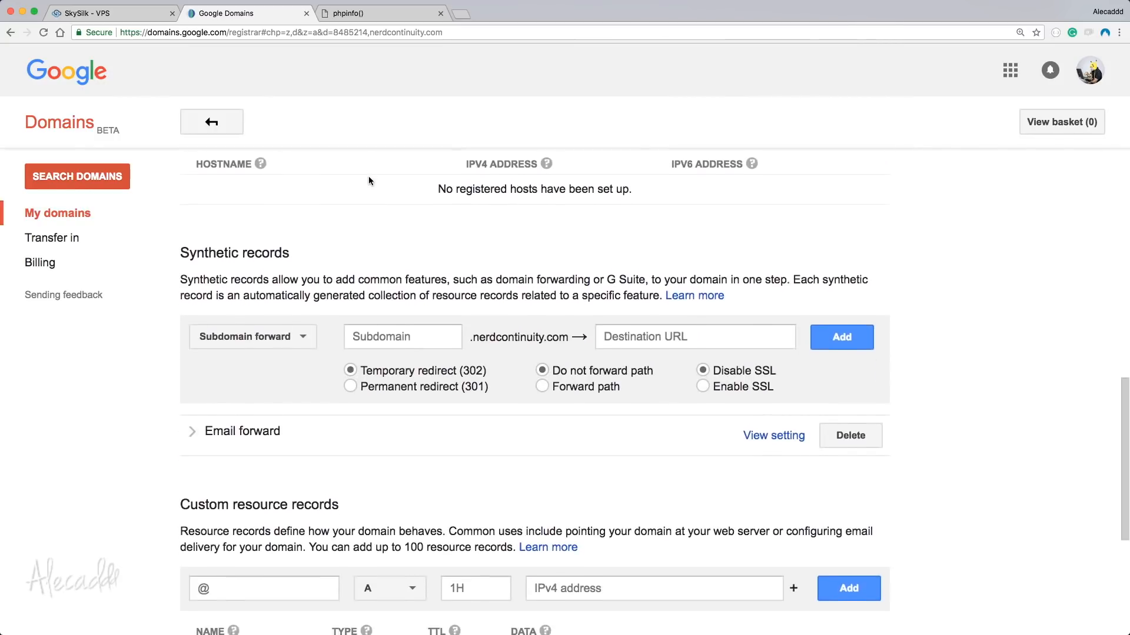
scroll("down", 3)
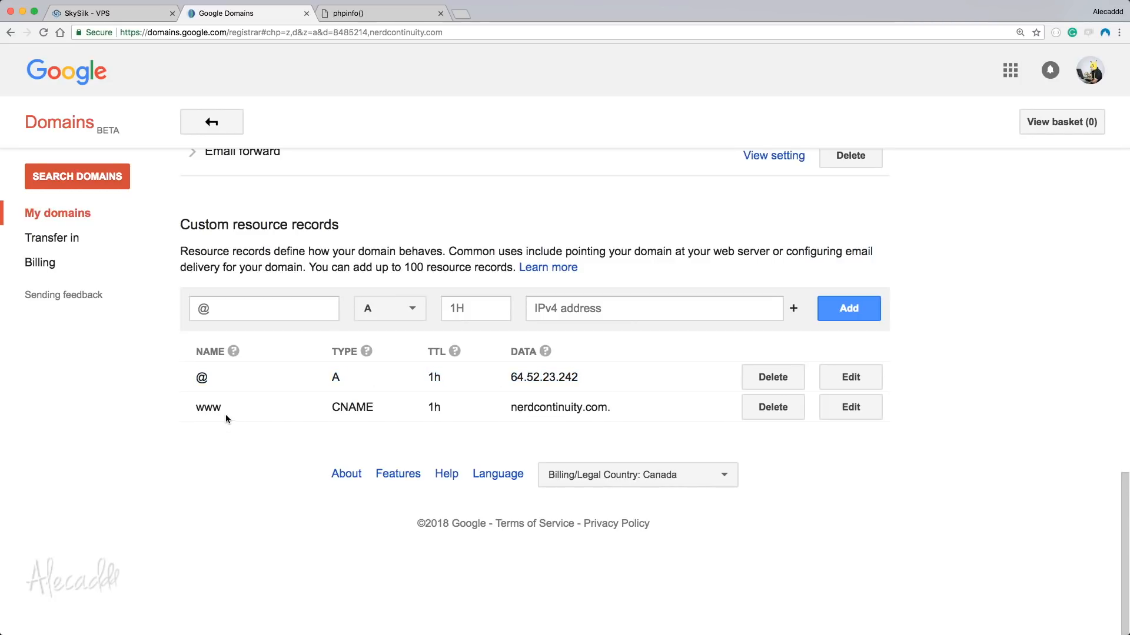
double_click(207, 407)
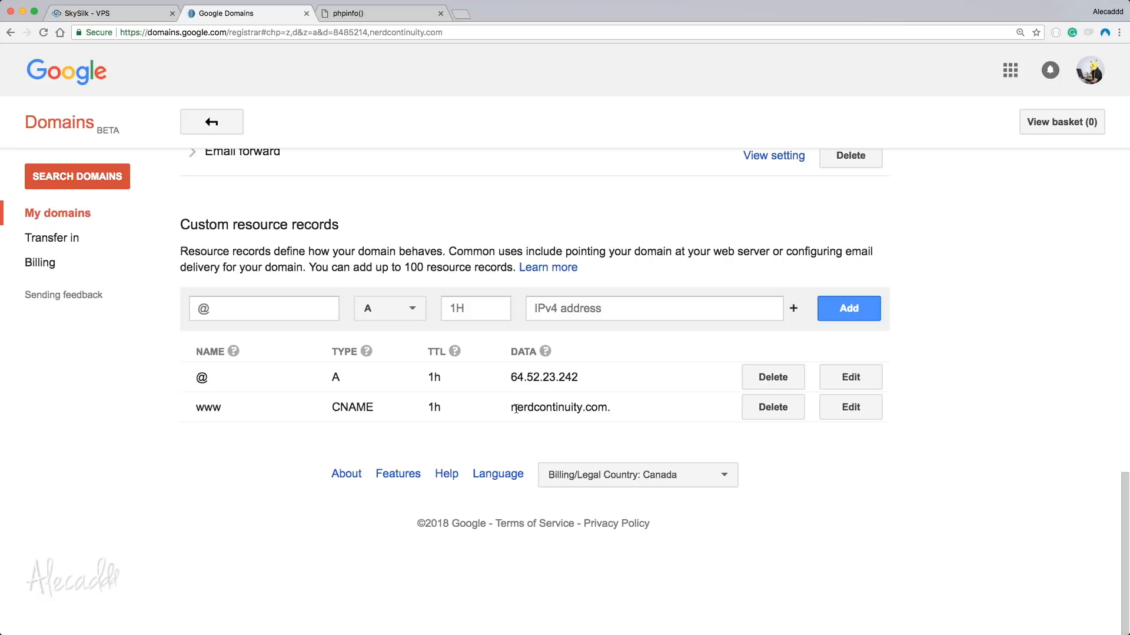
double_click(433, 407)
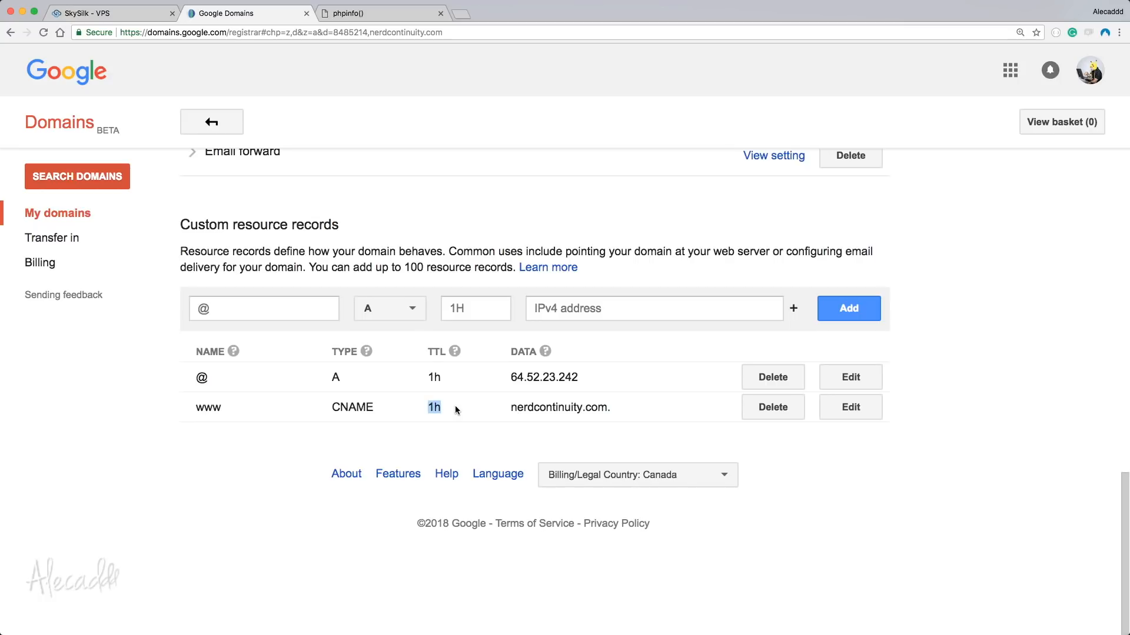
mouse_move(467, 414)
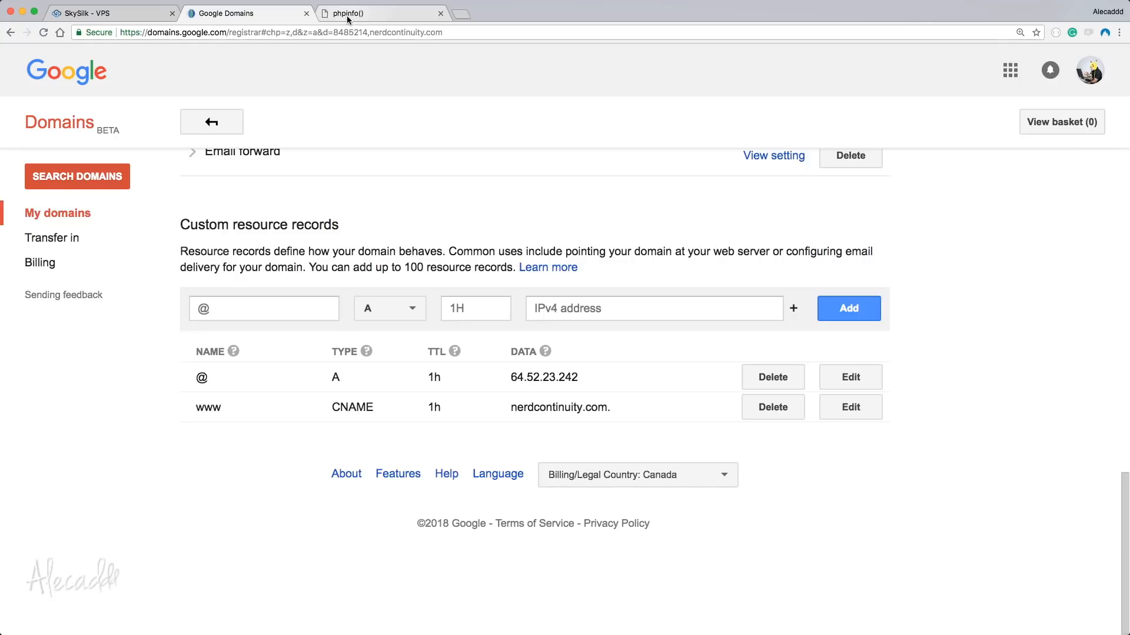
Step: Load nerdcontinuity.com's PHP info page, then bring the SSH terminal forward from the VPS tab
left_click(346, 13)
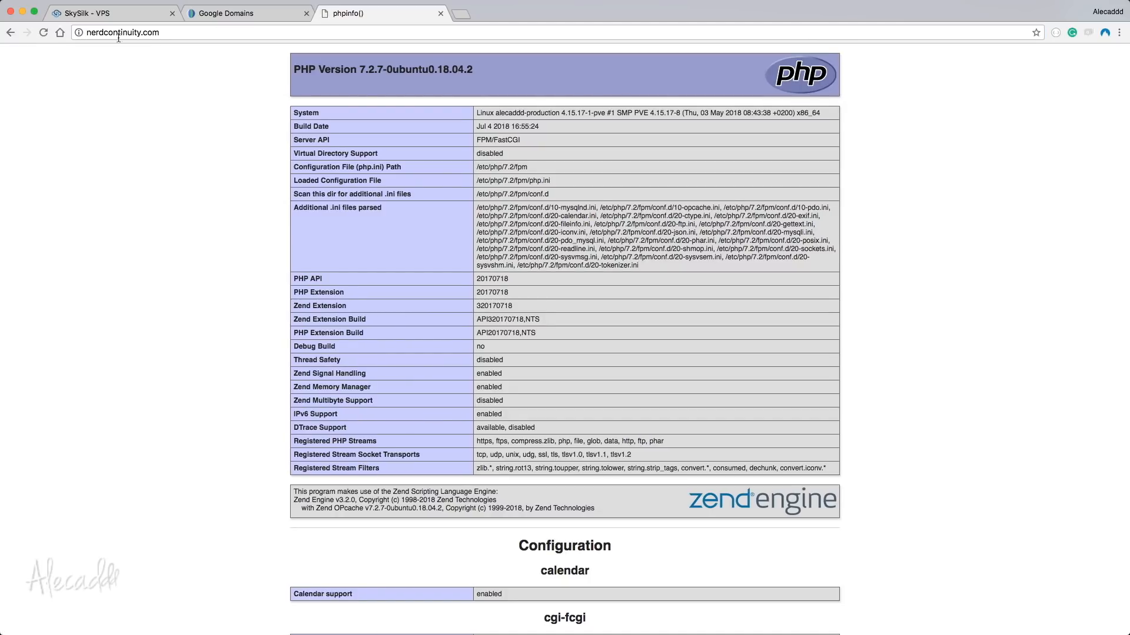
left_click(108, 13)
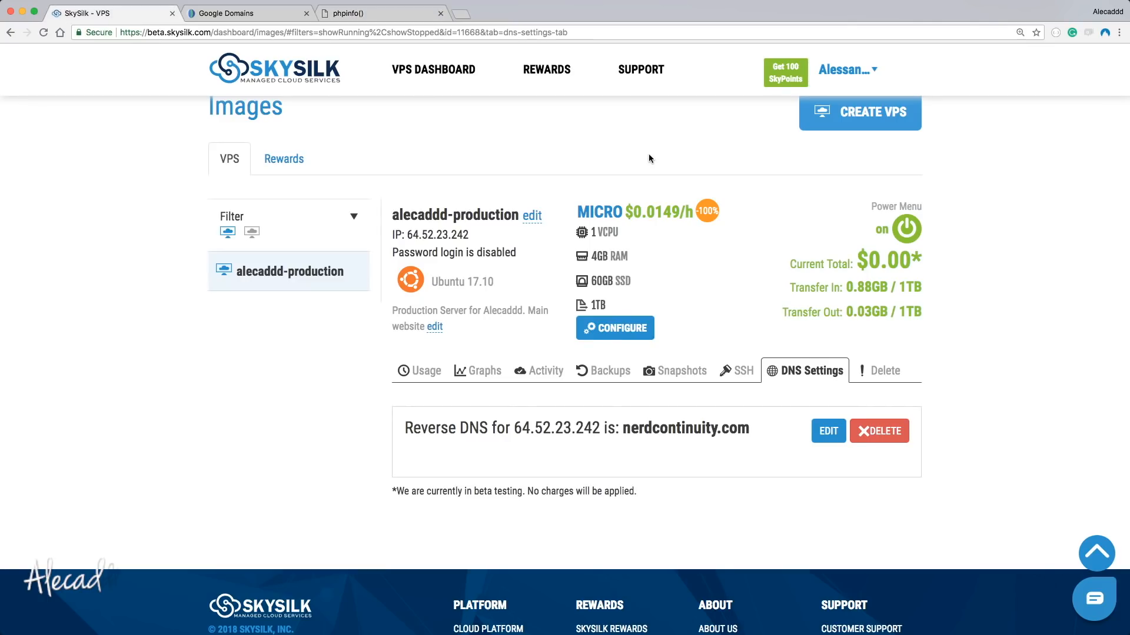
left_click(736, 370)
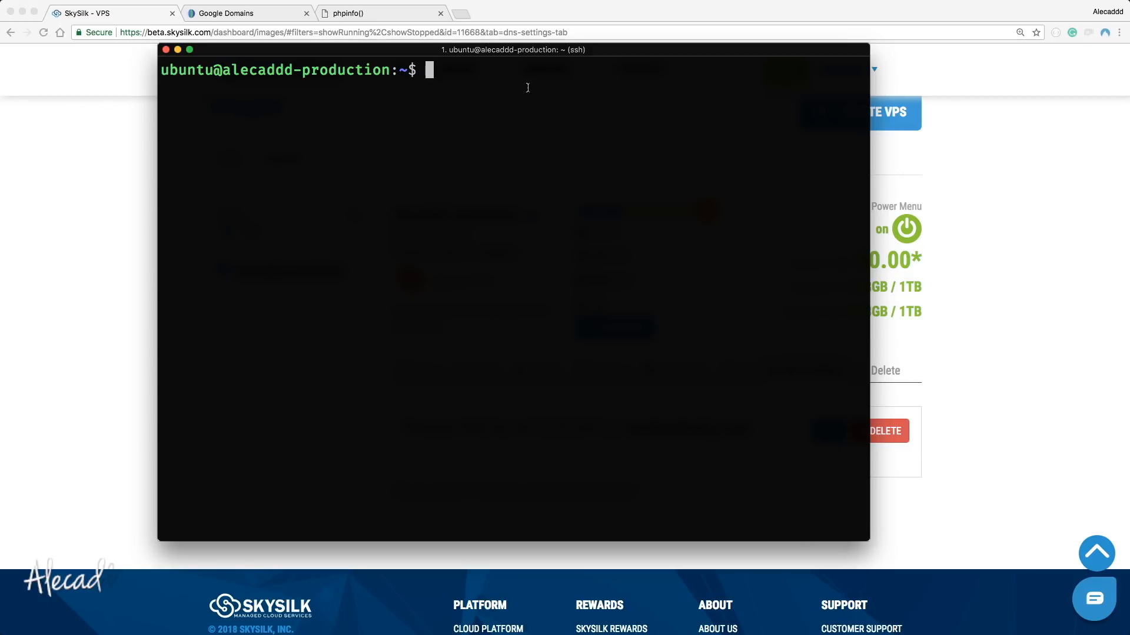
Step: List /var/www, finding only html, and create a nerdcontinuity directory beside it
type("cd /var/www")
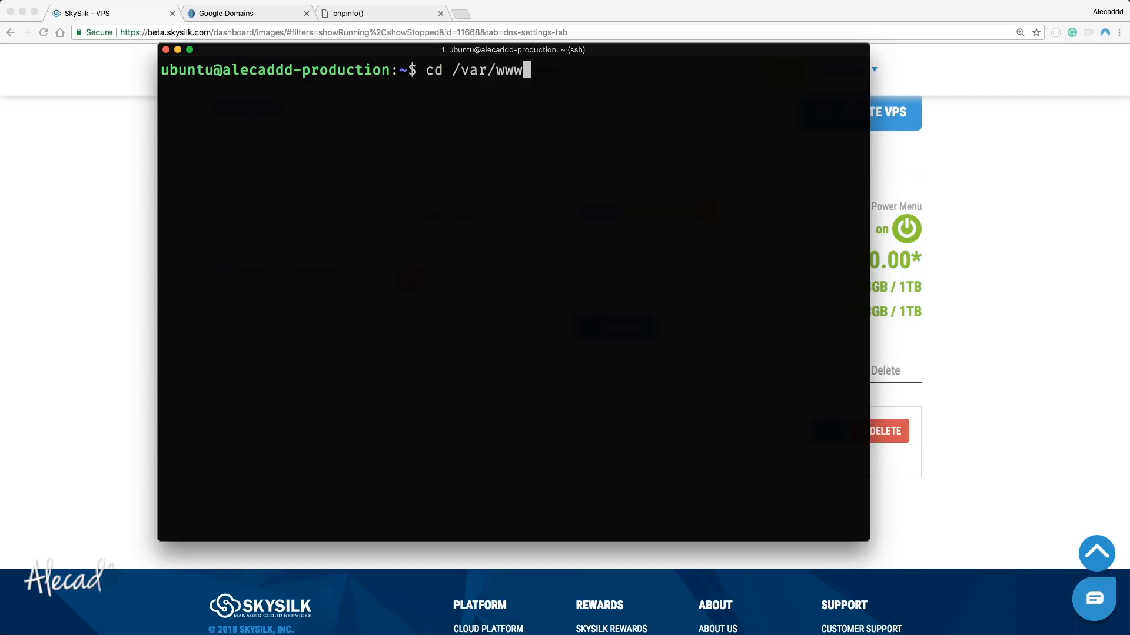
key("Return")
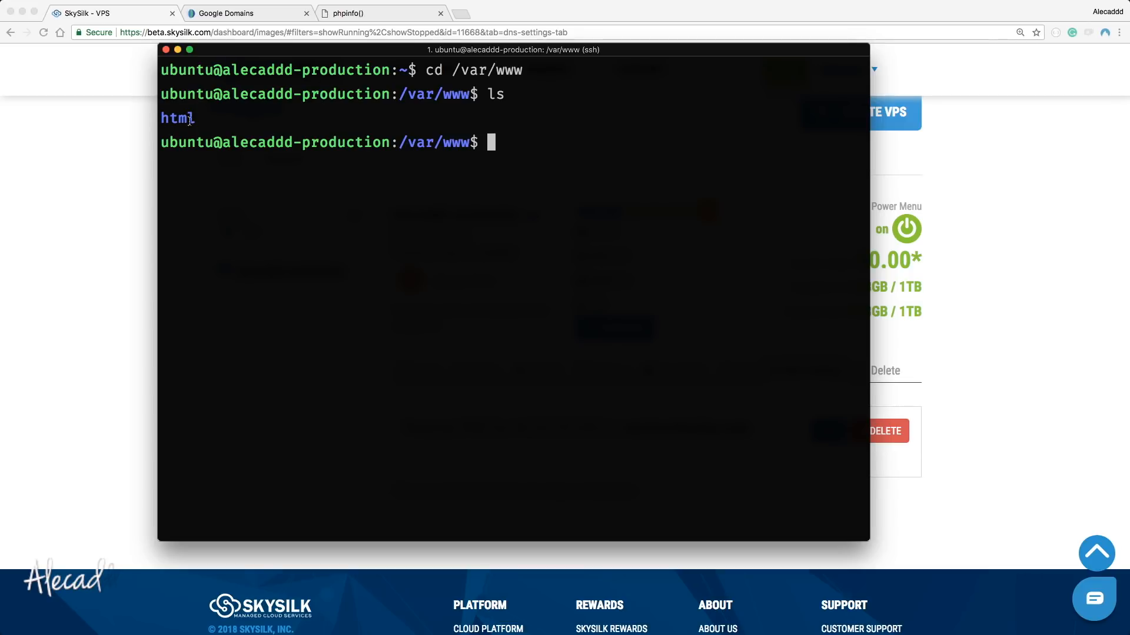
mouse_move(573, 149)
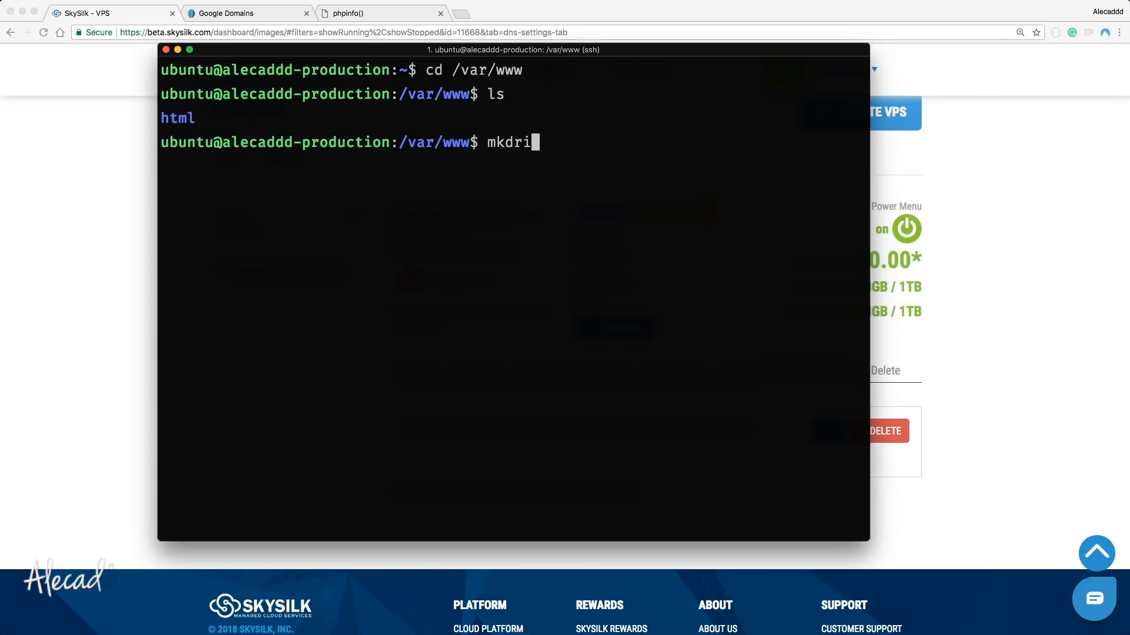
type("r ne")
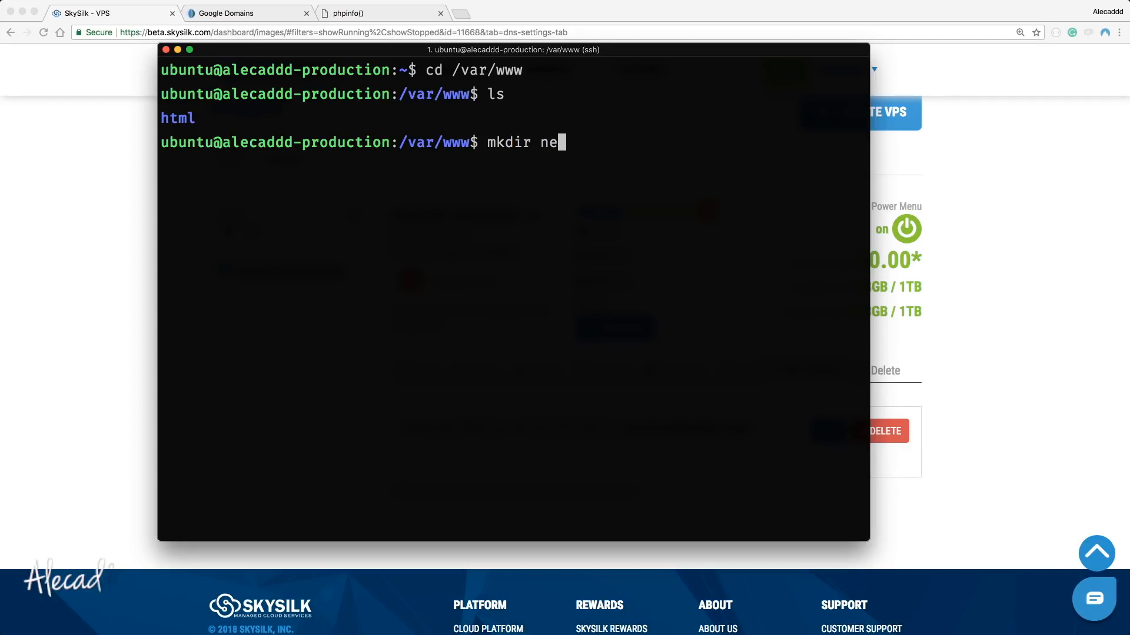
type("rdcontin")
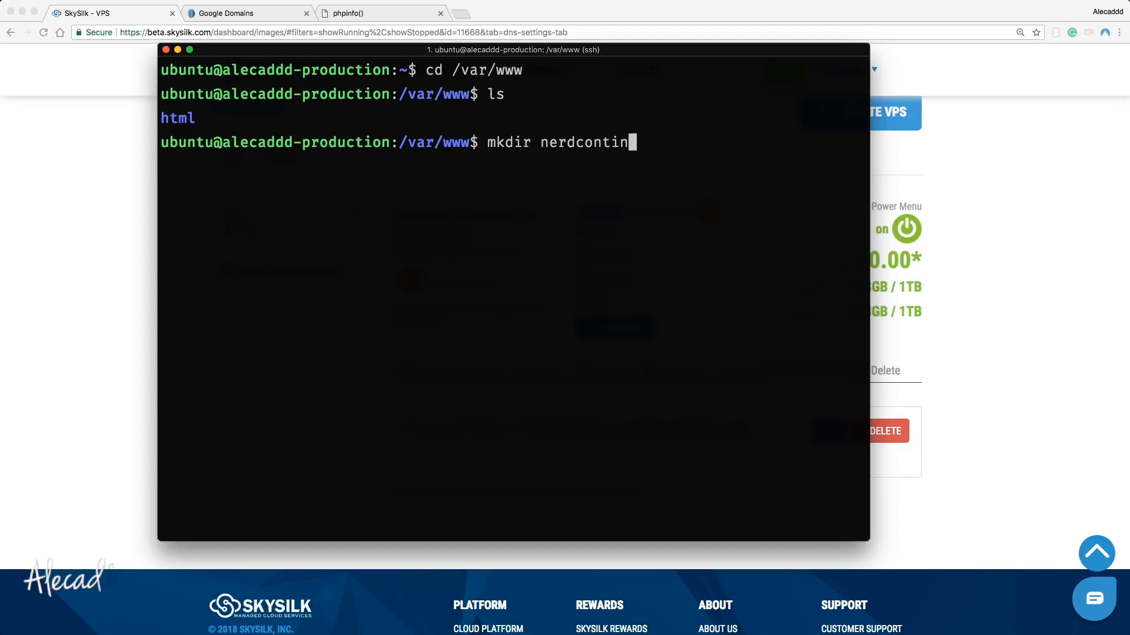
type("uity")
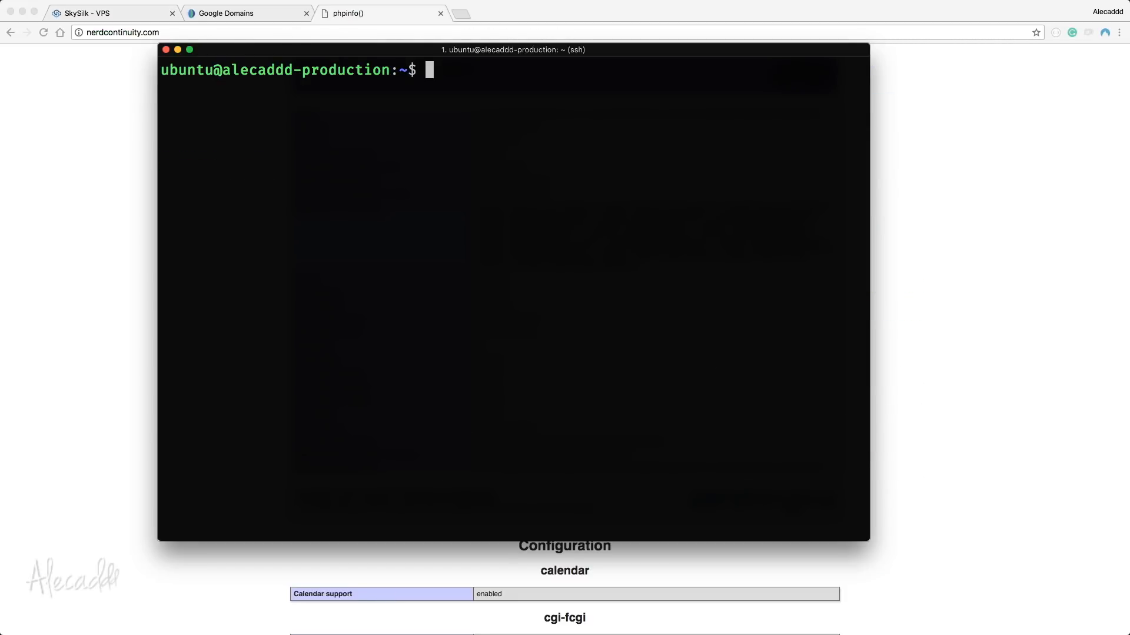
Step: Go to /etc/nginx/sites-available and edit the default site config in nano
type("cd")
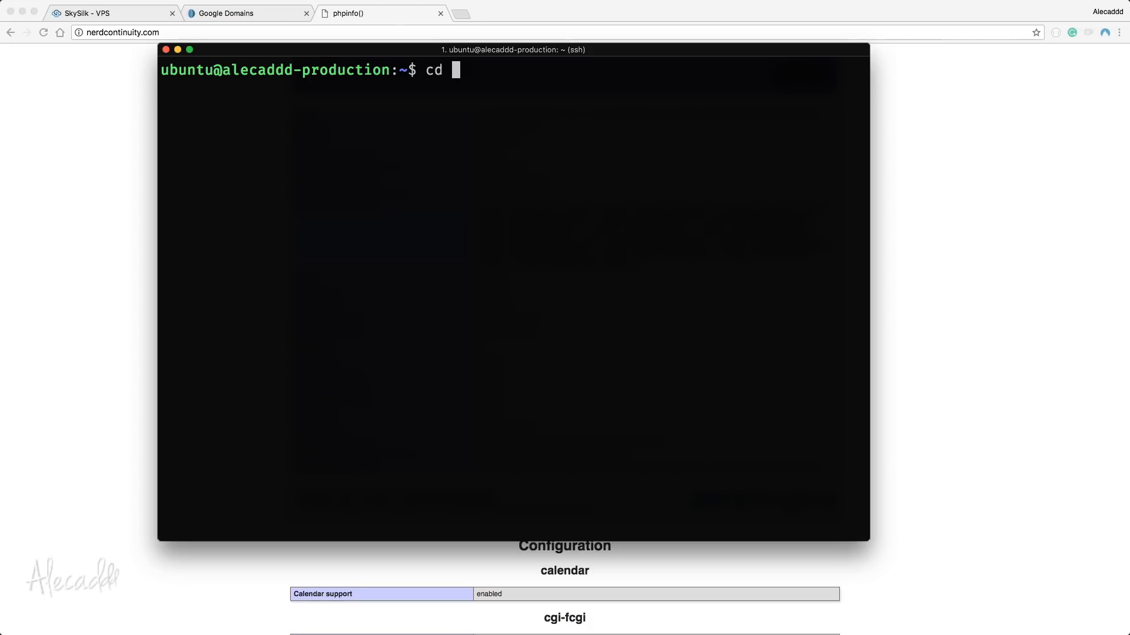
type("/etc/n")
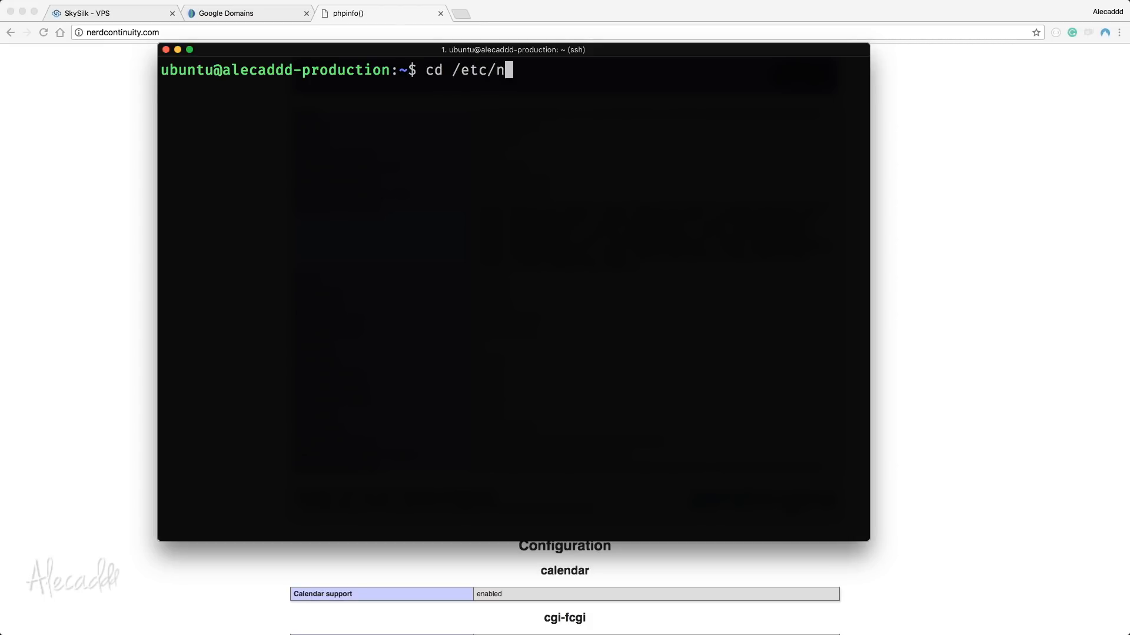
type("ginx/")
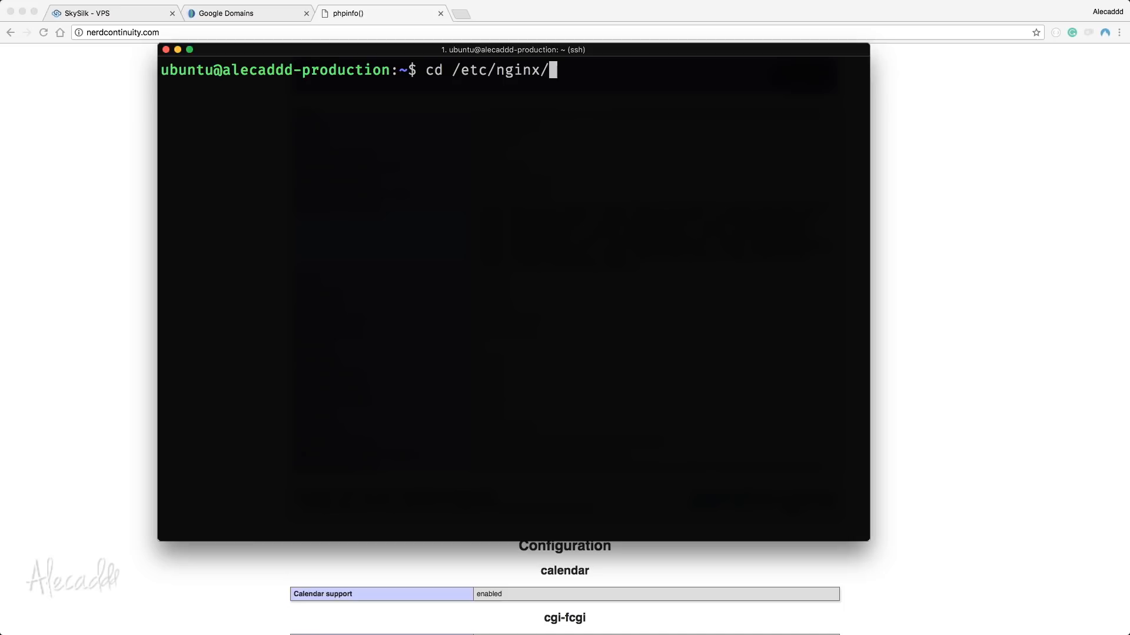
type("sites-available/")
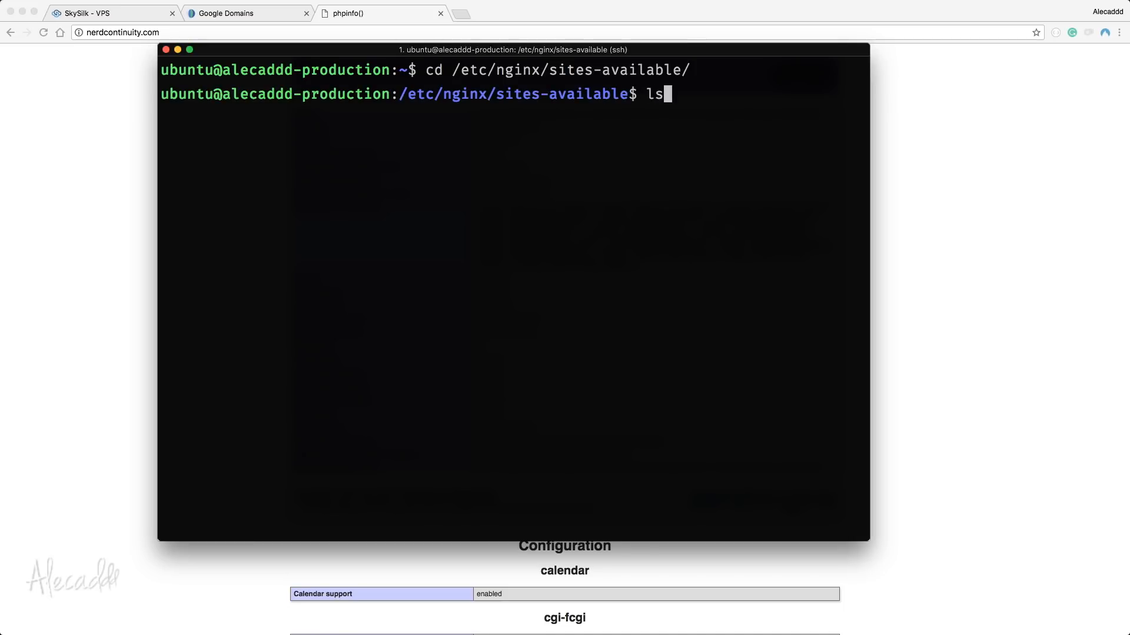
key("Return")
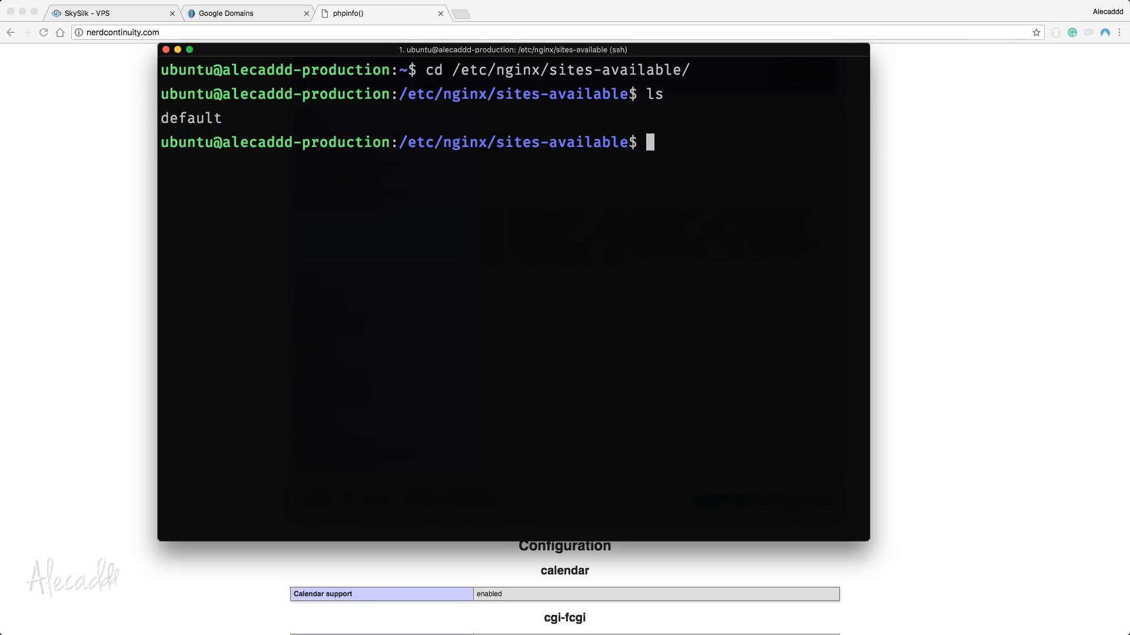
type("sudo nano d")
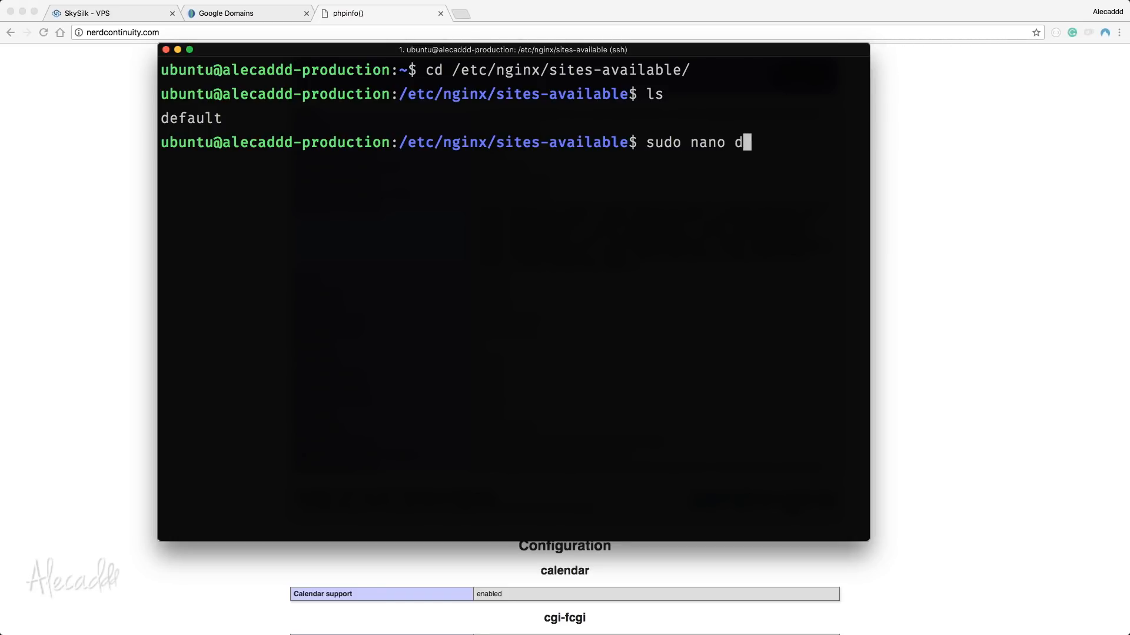
key("Return")
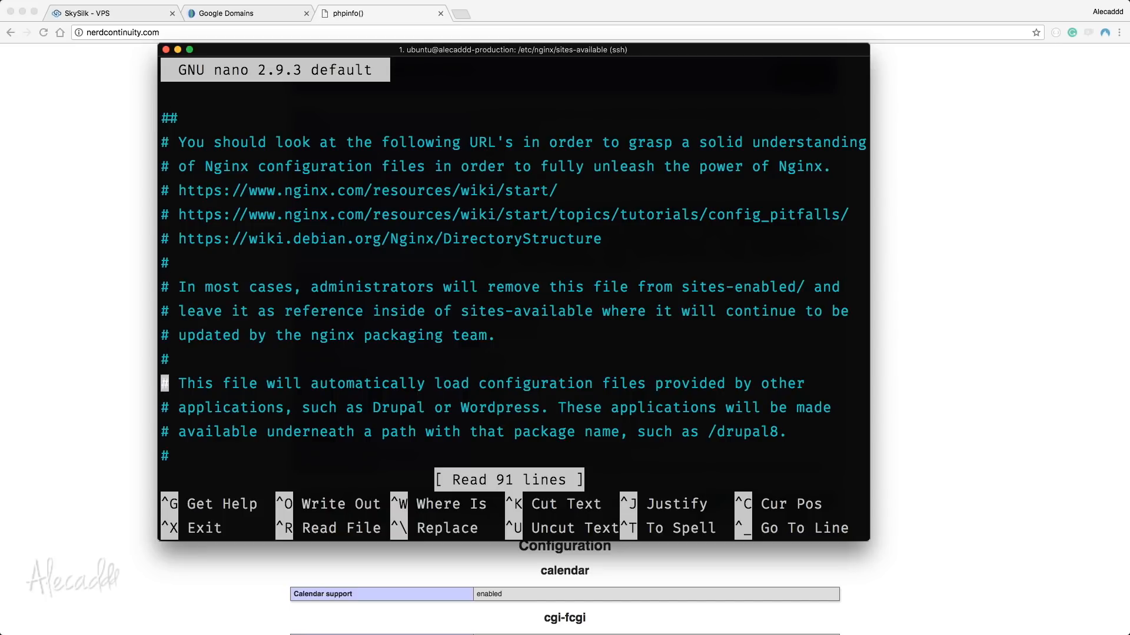
scroll("down", 3)
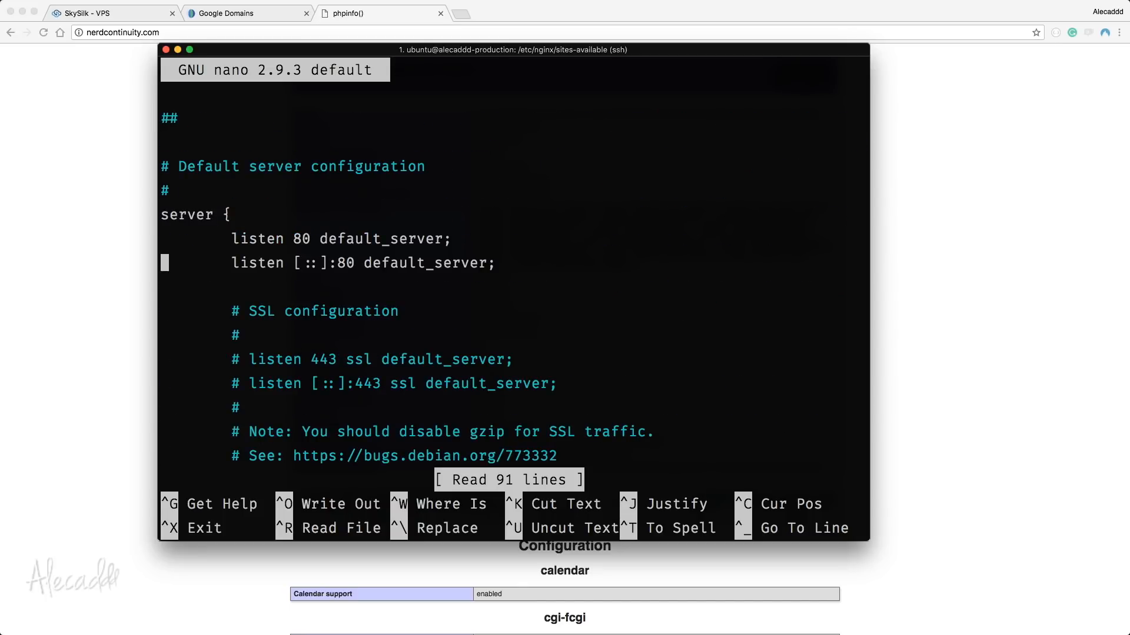
scroll("down", 3)
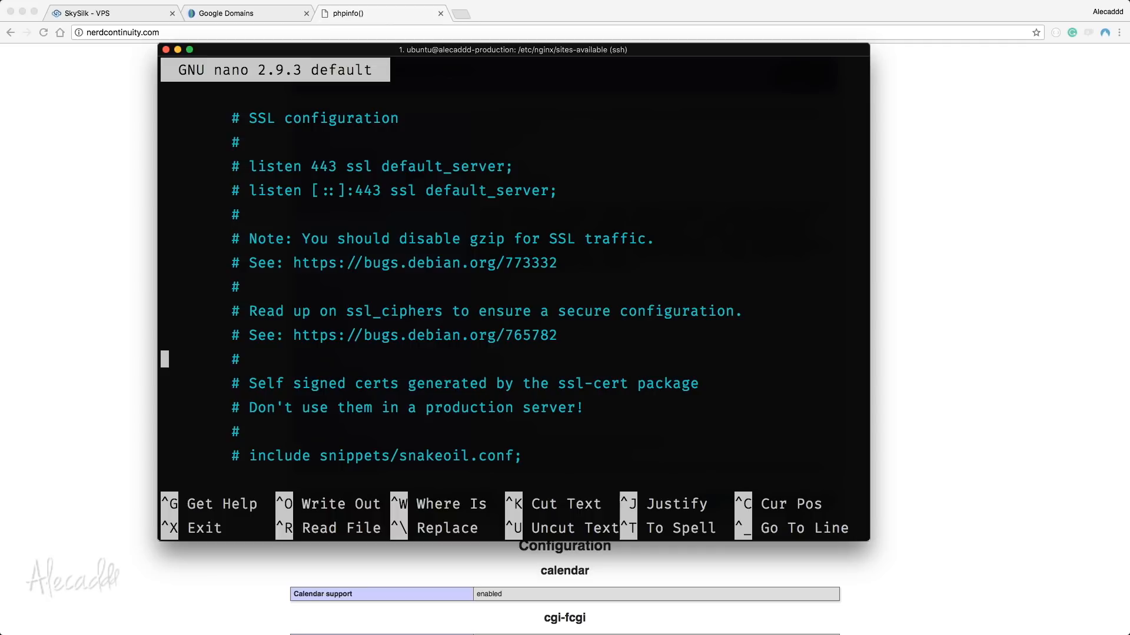
scroll("up", 3)
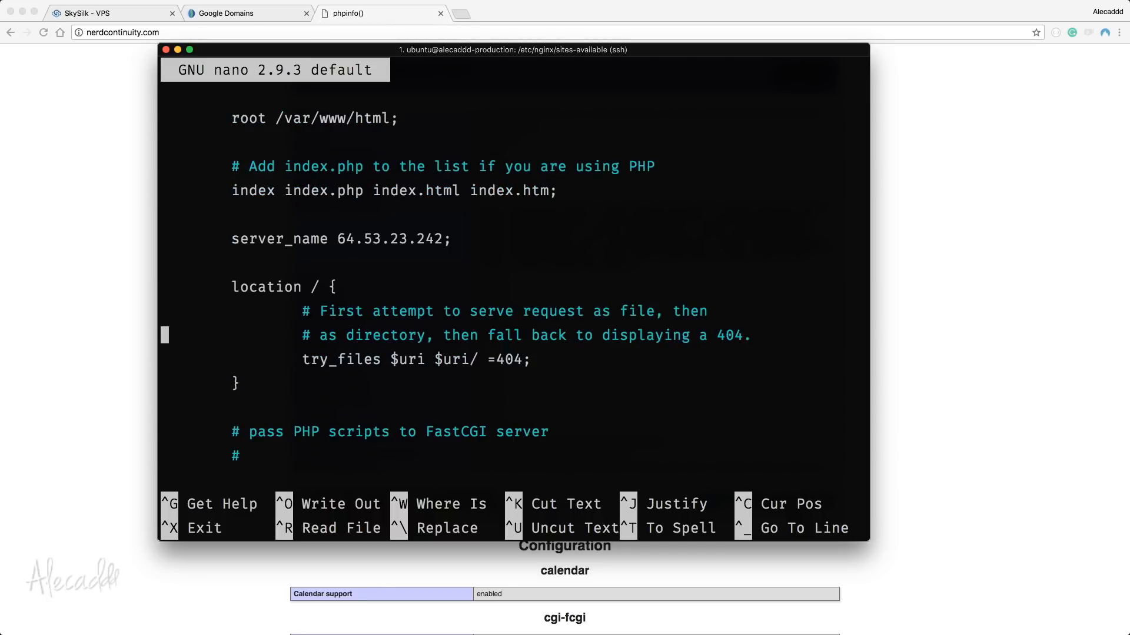
scroll("down", 3)
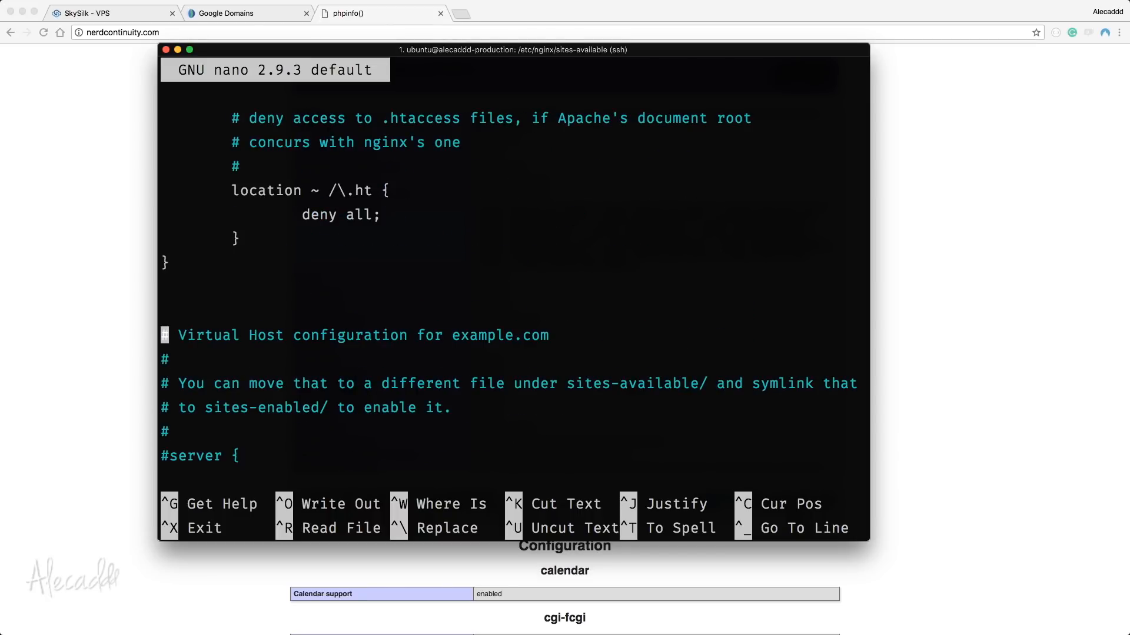
scroll("down", 3)
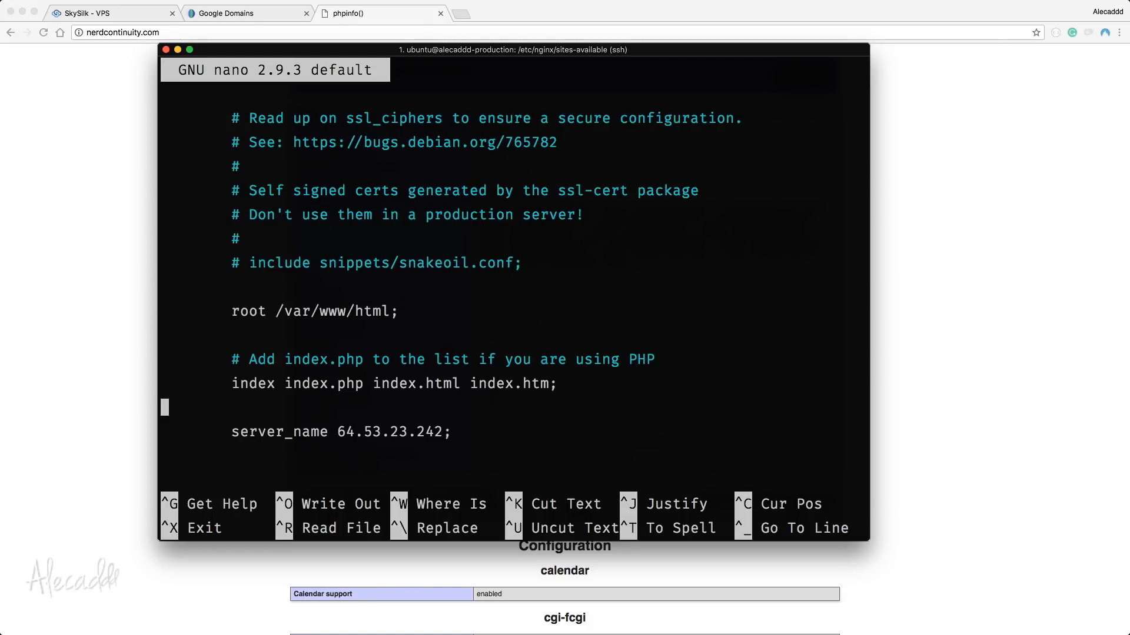
scroll("down", 3)
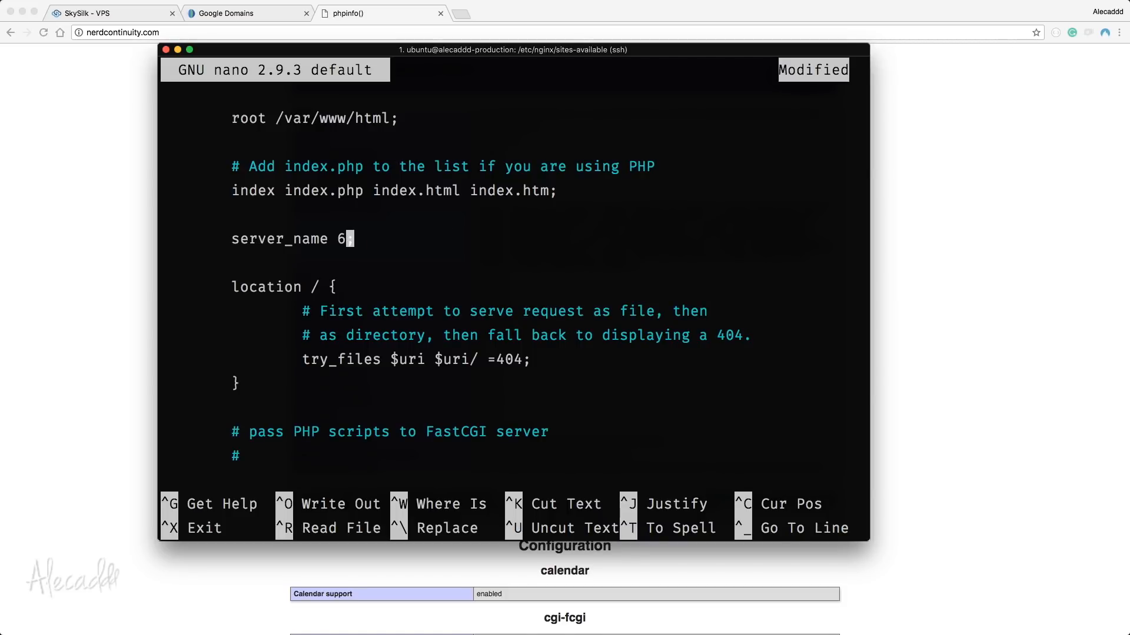
key("Backspace")
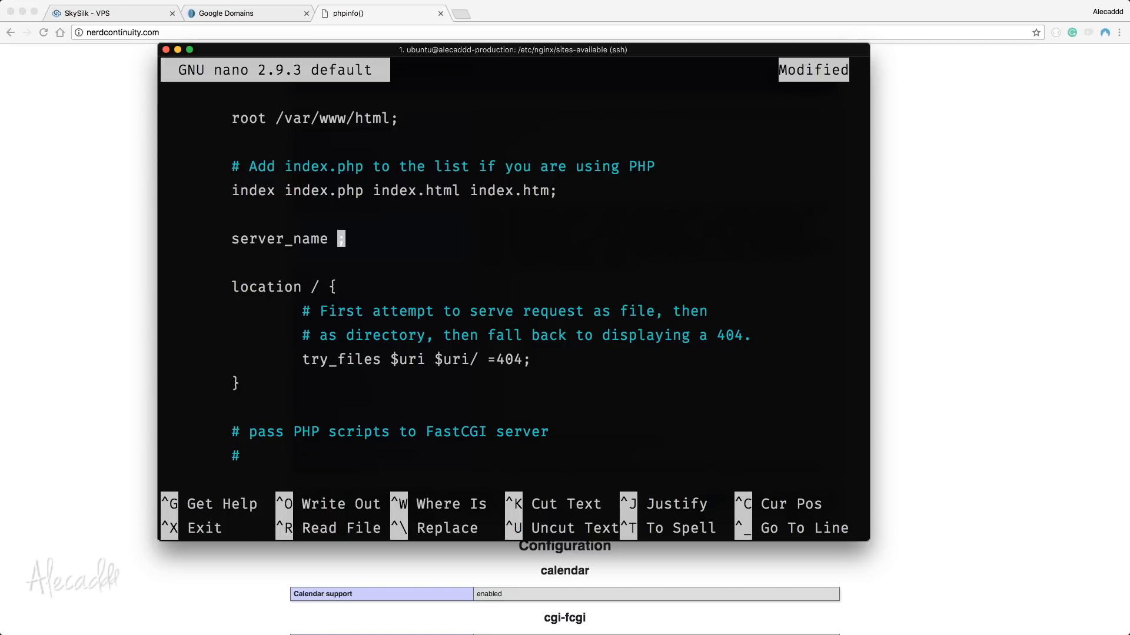
type("nerdcontinuity.com www.nerdcontinuity.com;")
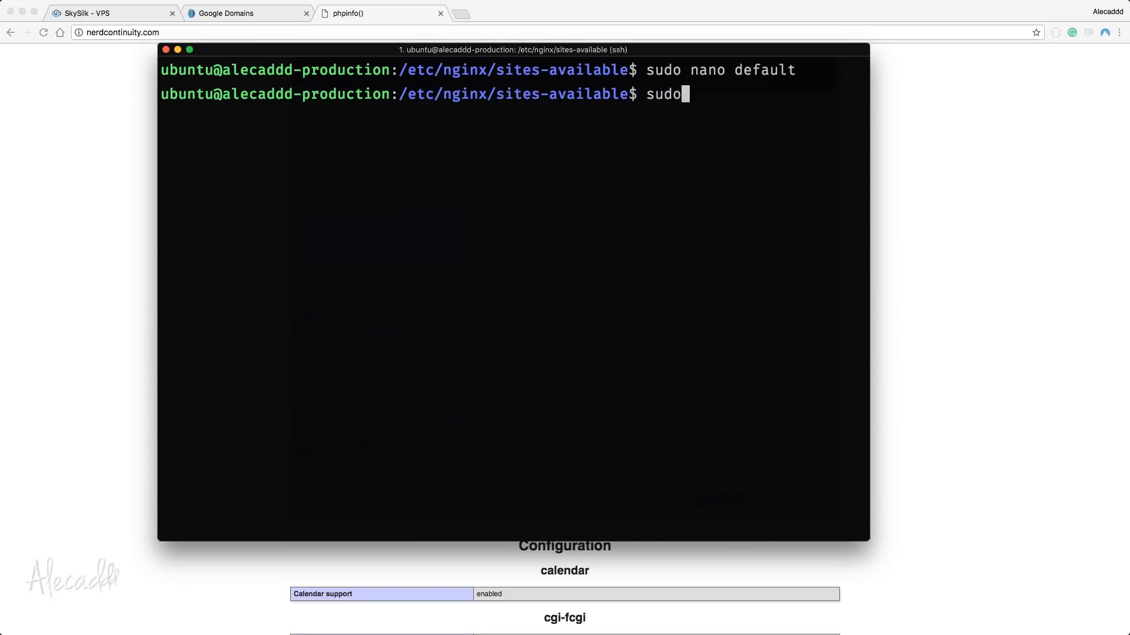
Step: Run sudo nginx -t to validate the config, then sudo systemctl restart nginx
type("nginx -t")
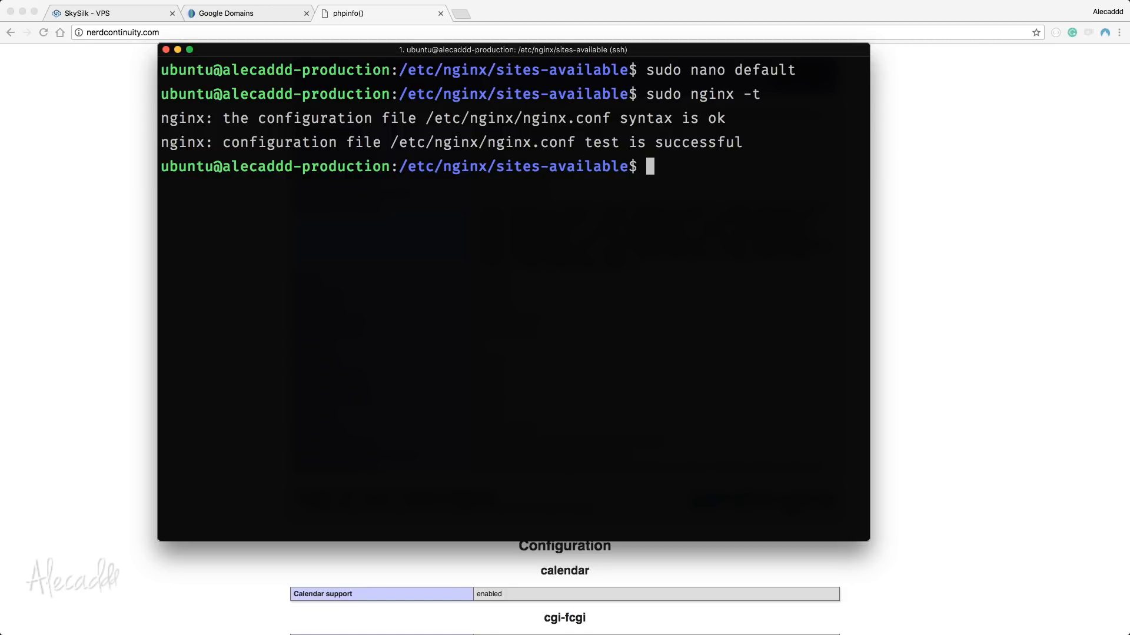
type("sudo sy")
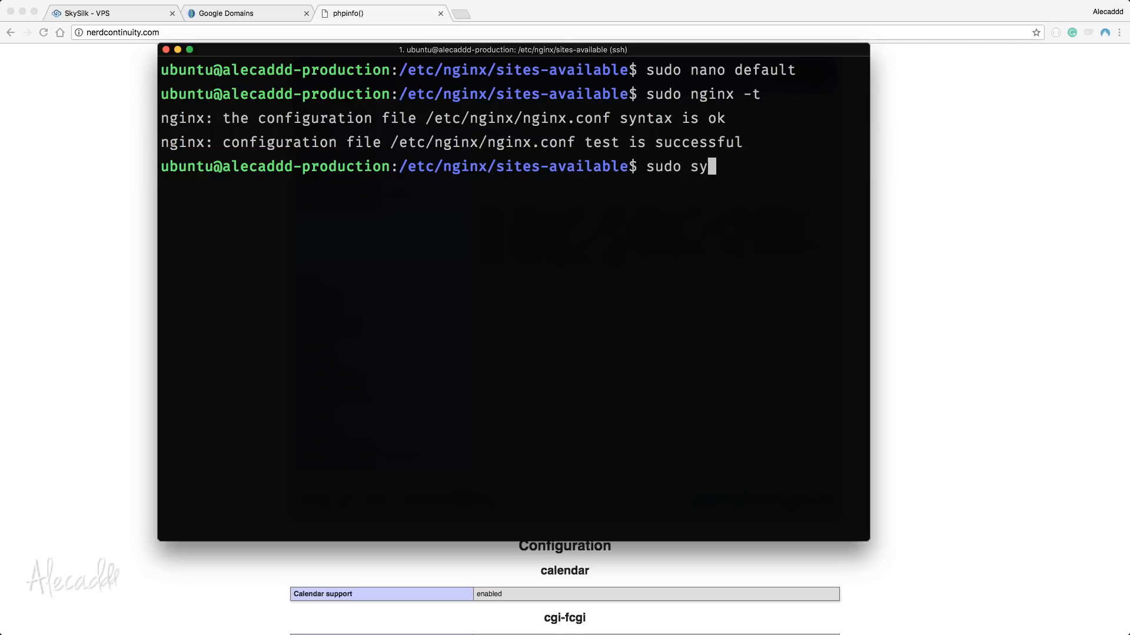
type("stemctl restart nginx")
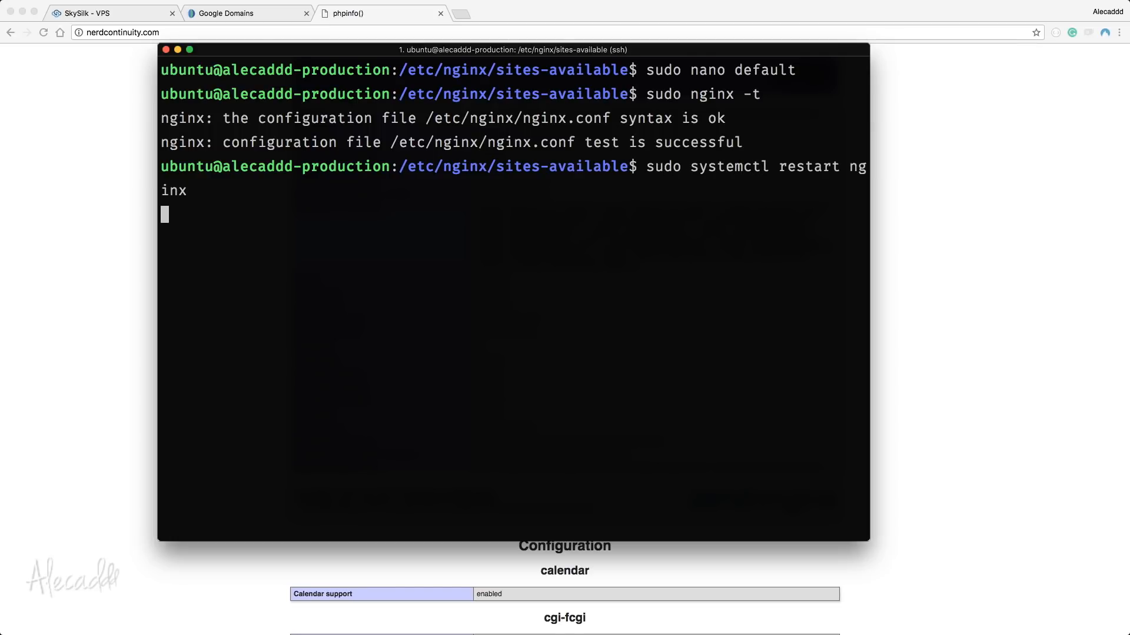
key("Return")
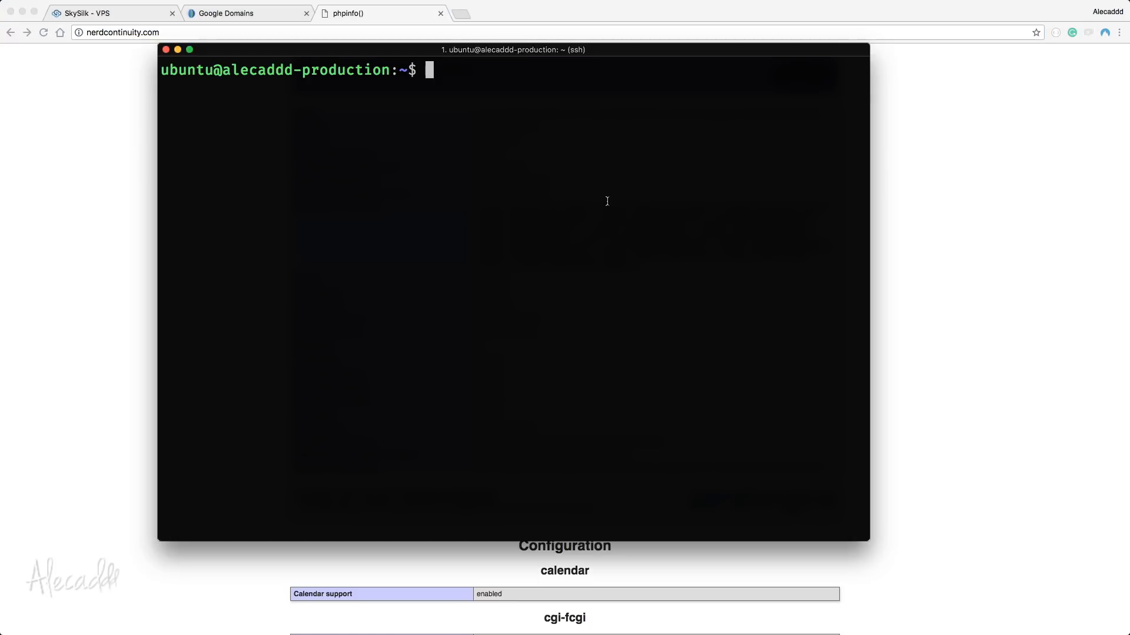
Step: Run sudo apt update, then sudo add-apt-repository ppa:certbot/certbot, which reports command not found
type("sudo apt update")
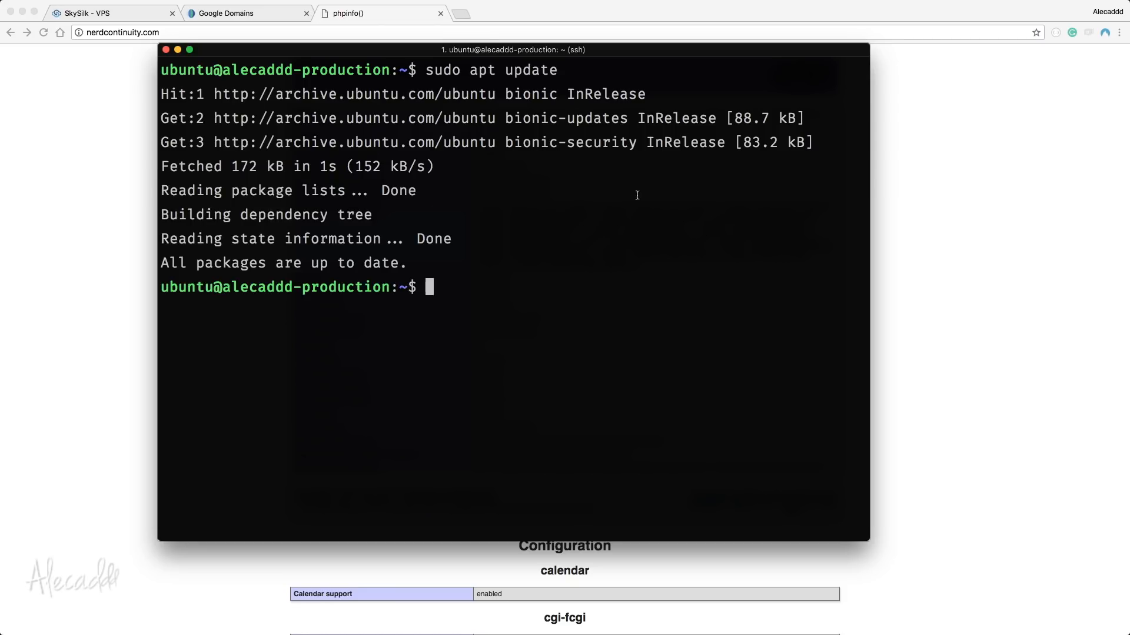
type("sudo add-apt-r")
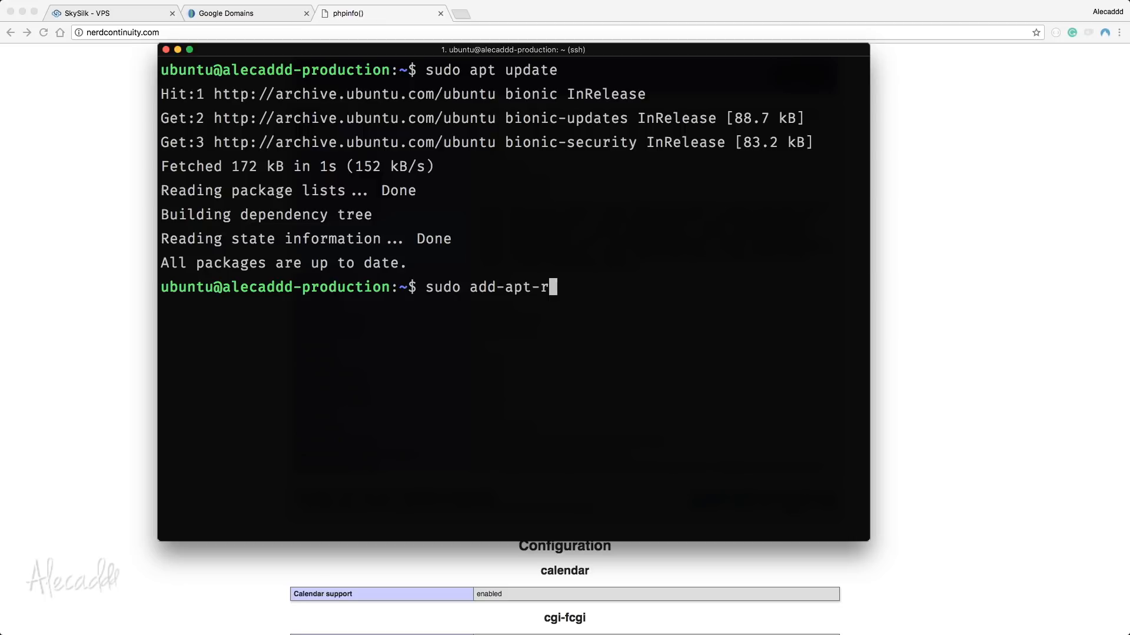
type("epository")
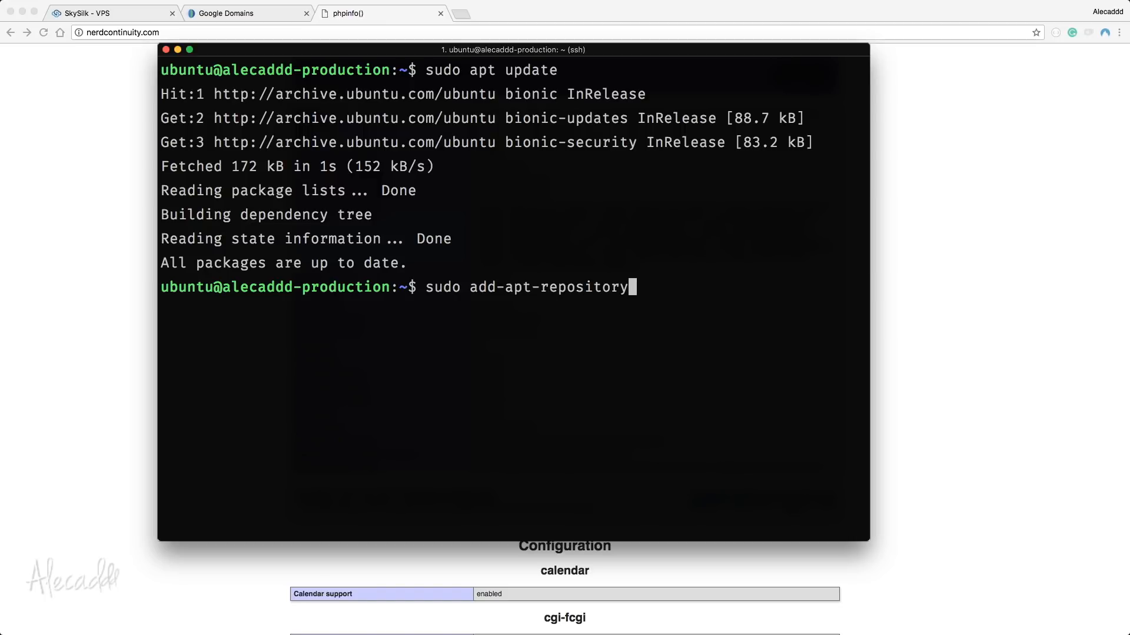
type("ppa:")
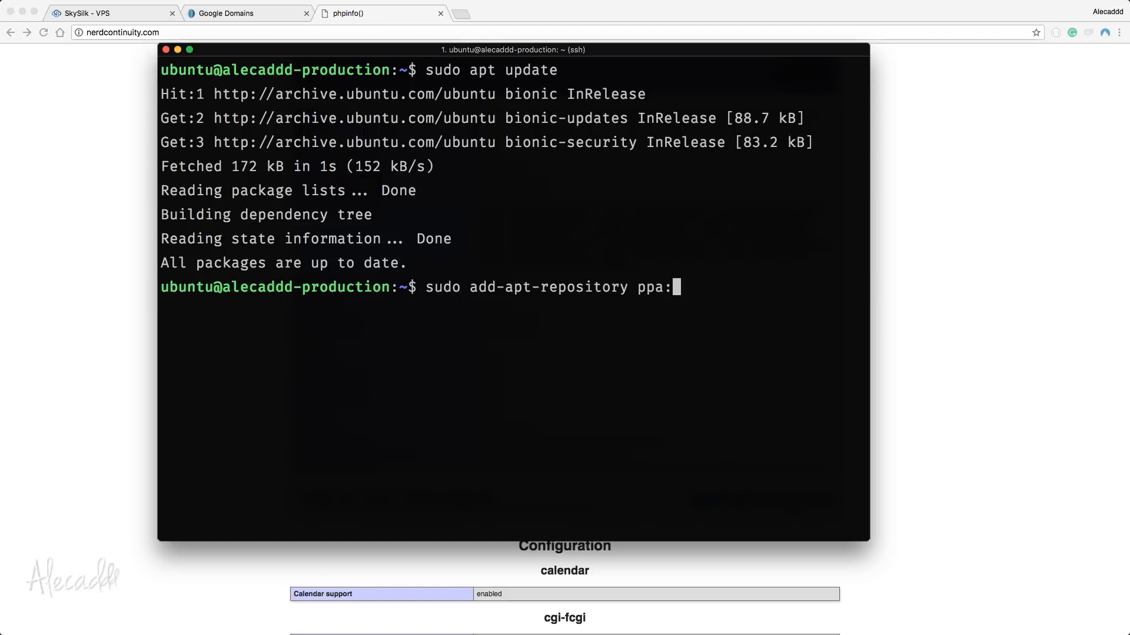
type("cerbot")
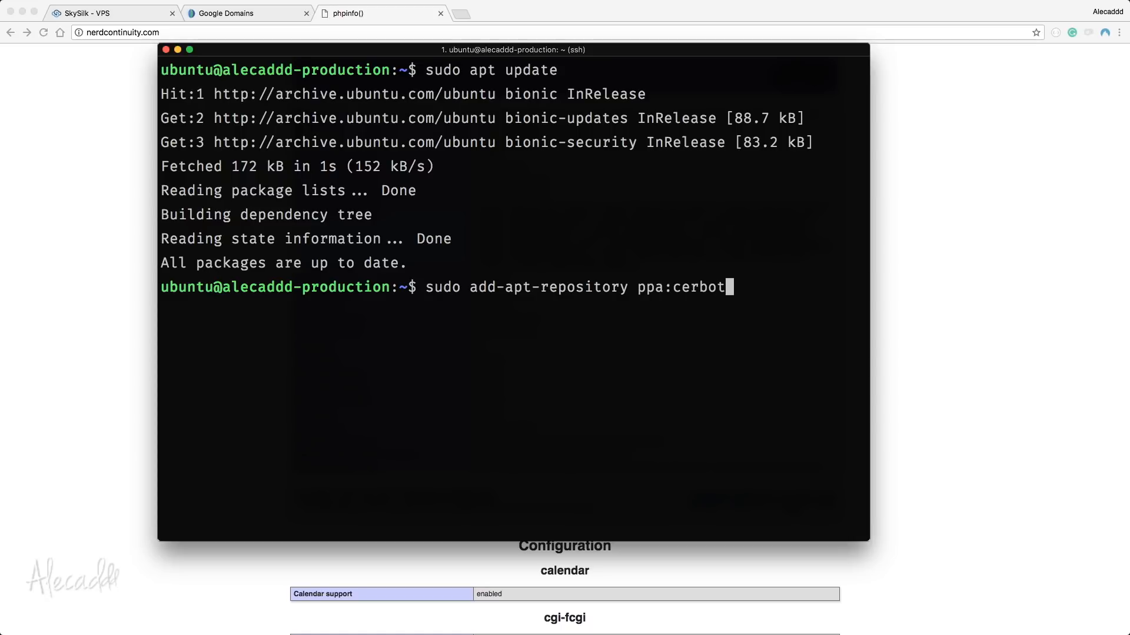
type("/certbot")
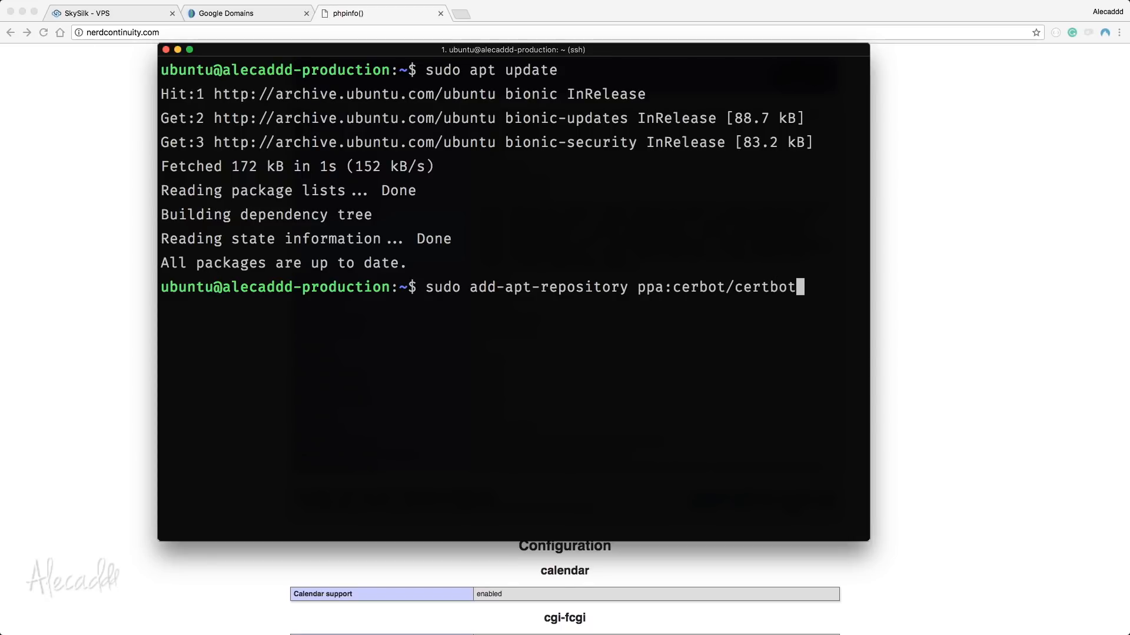
key("Return")
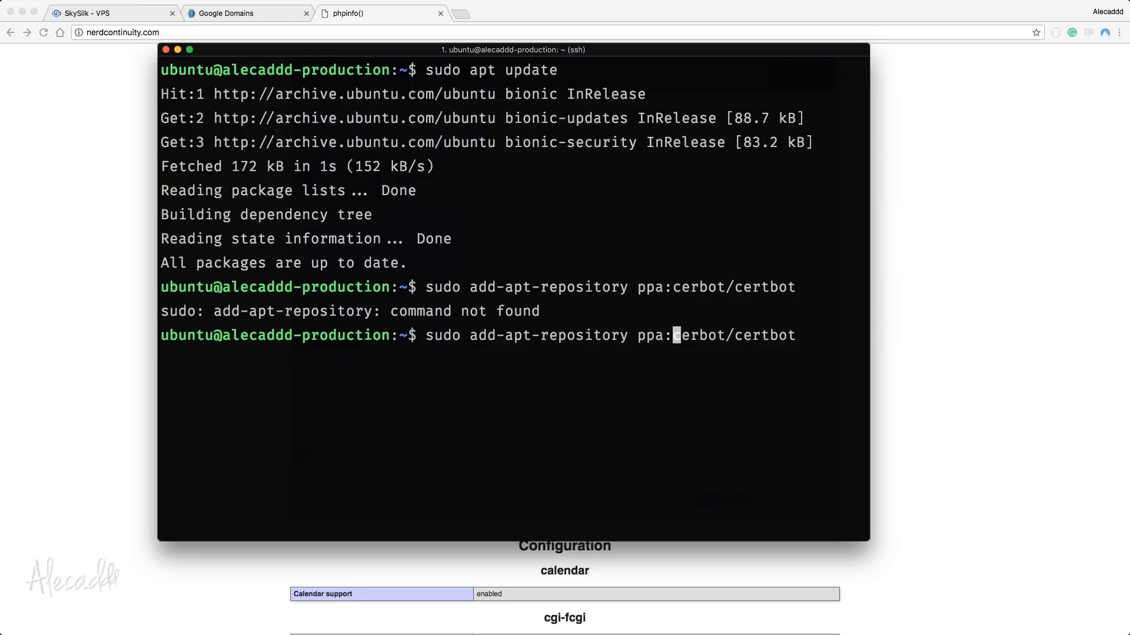
Step: Recall the failed repository command, review it and discard it with Ctrl+C
key("Right")
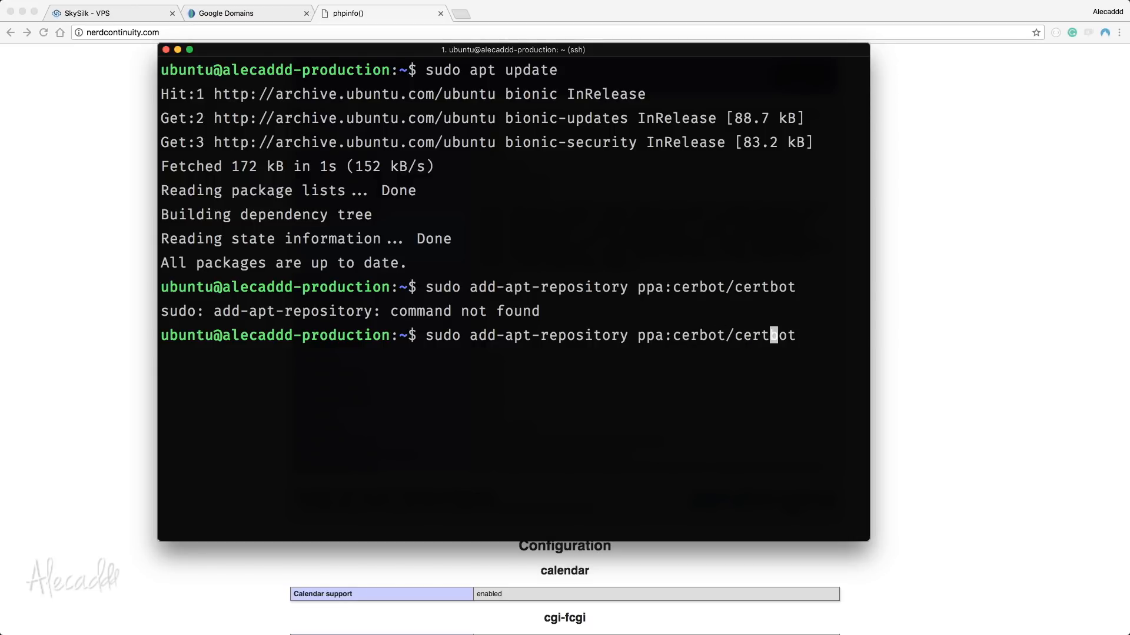
key("End")
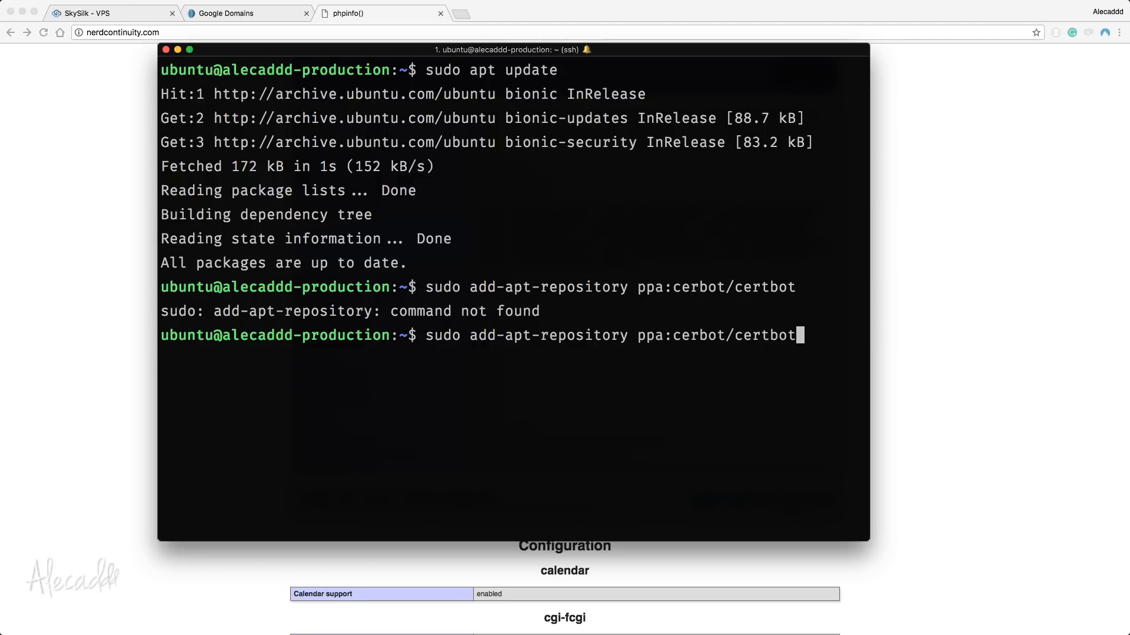
key("ctrl+c")
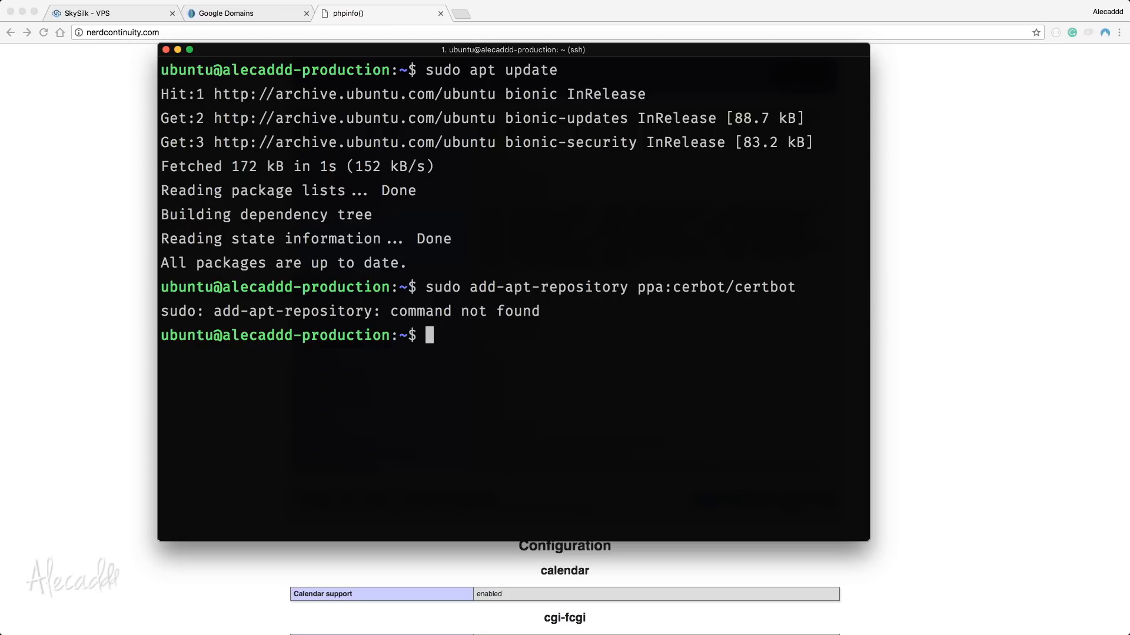
Step: Install software-properties-common, add ppa:certbot/certbot, and run sudo apt update again
type("sudo apt-get install")
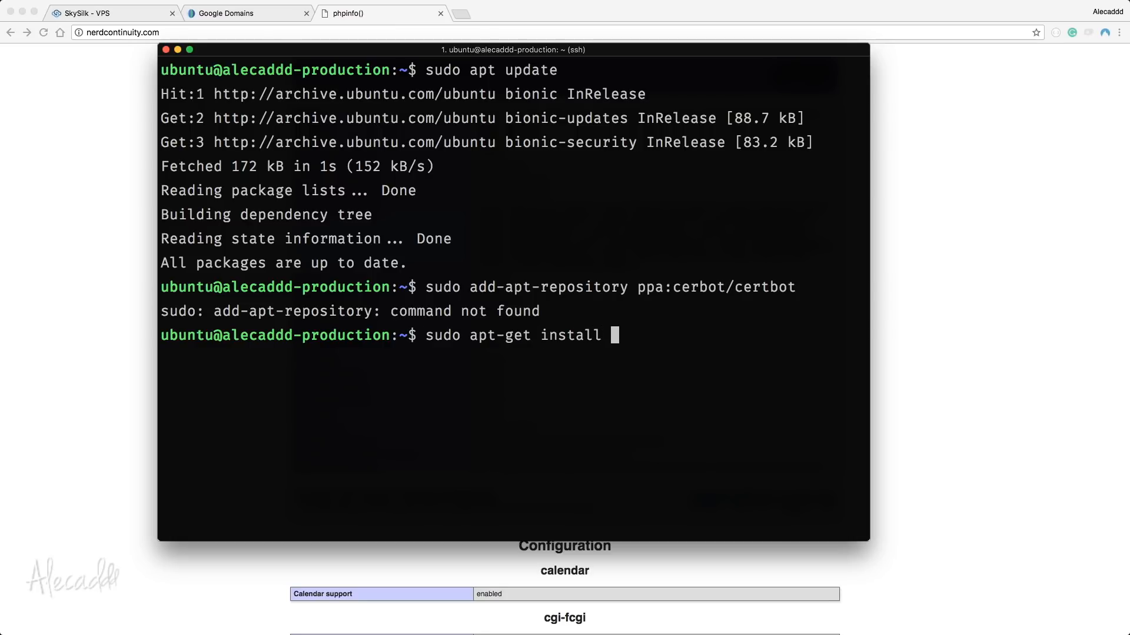
type("software-prop")
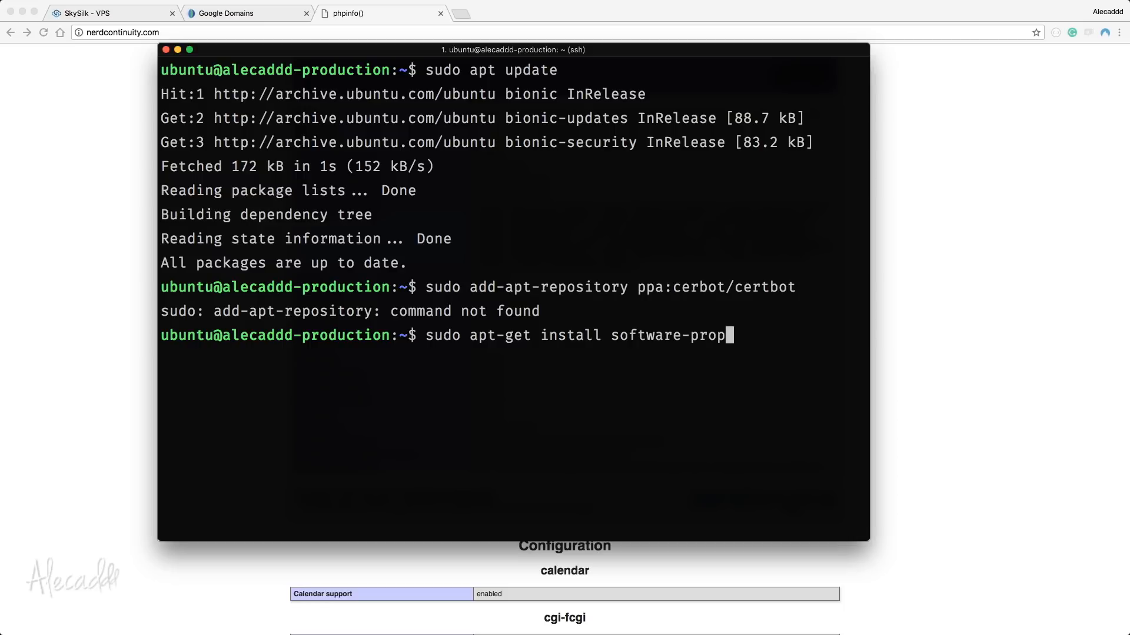
key("Return")
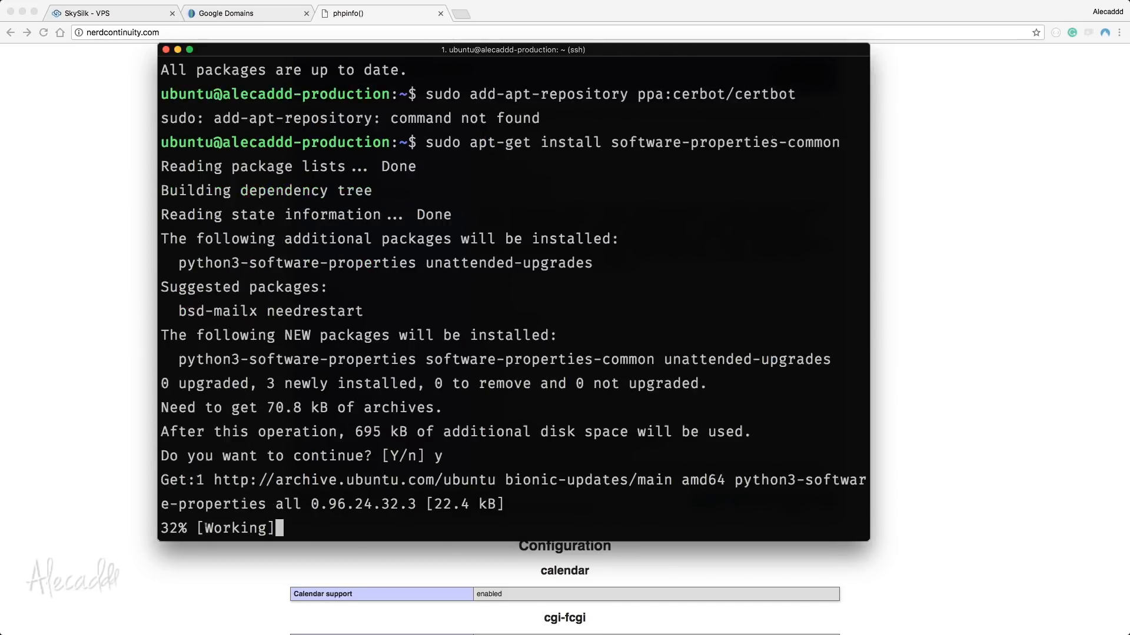
key("Return")
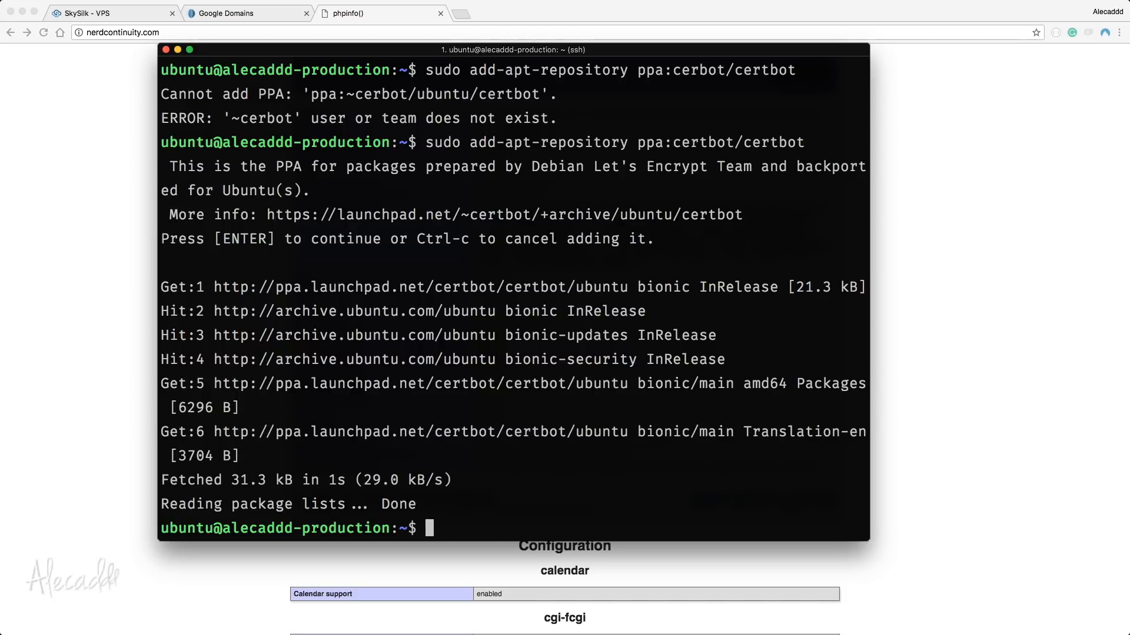
type("sudo apt update")
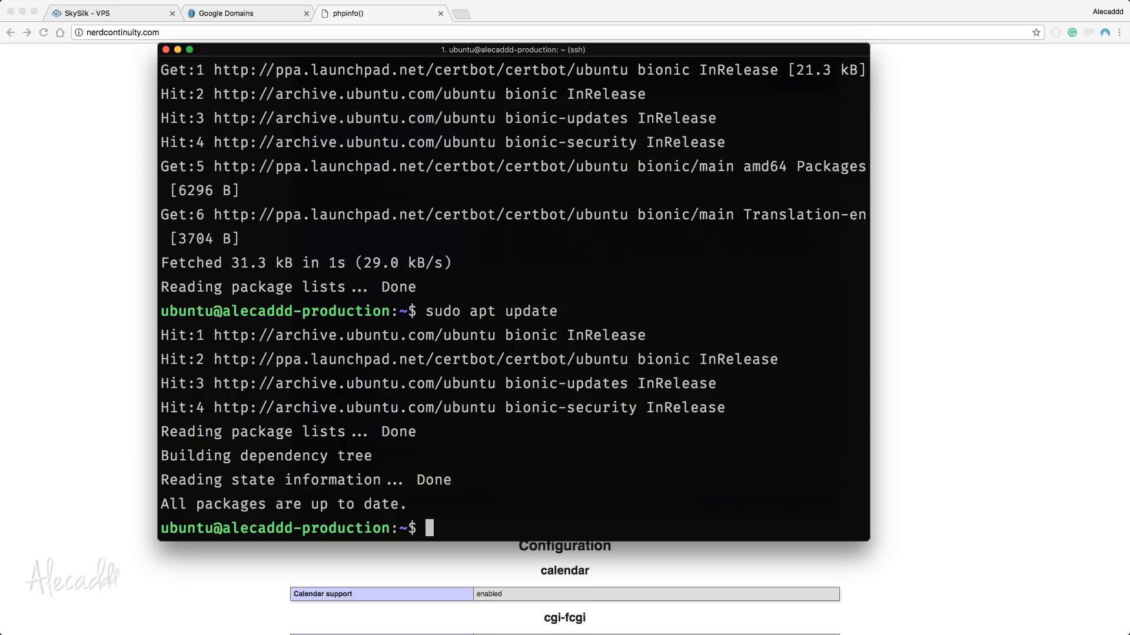
Step: Run sudo apt install certbot to install the certbot package
type("sudo ap")
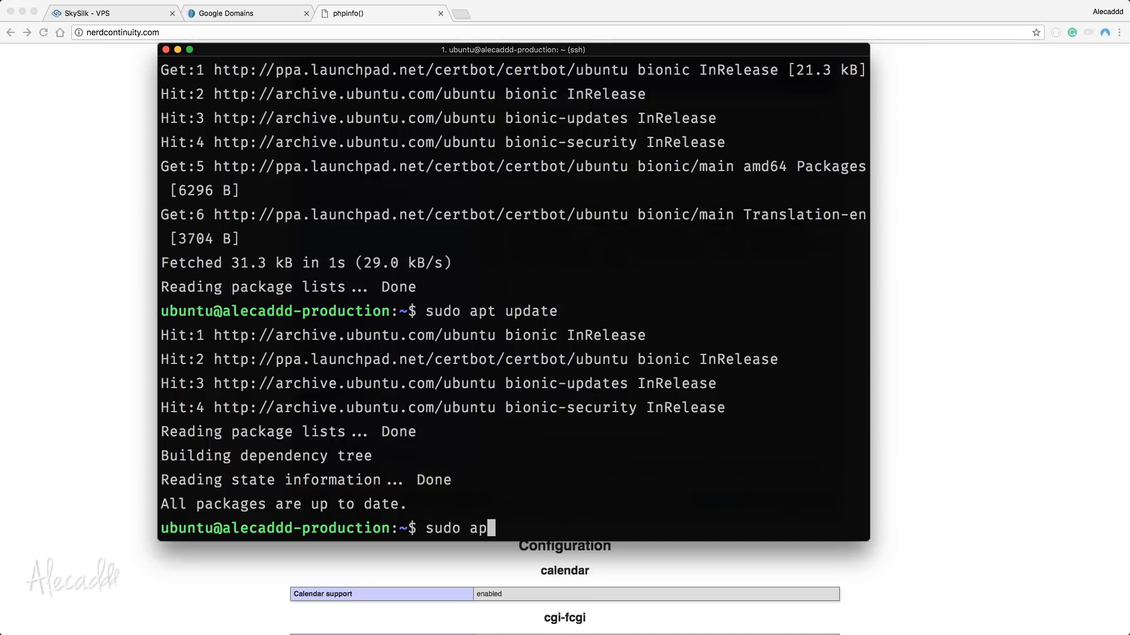
type("t instal")
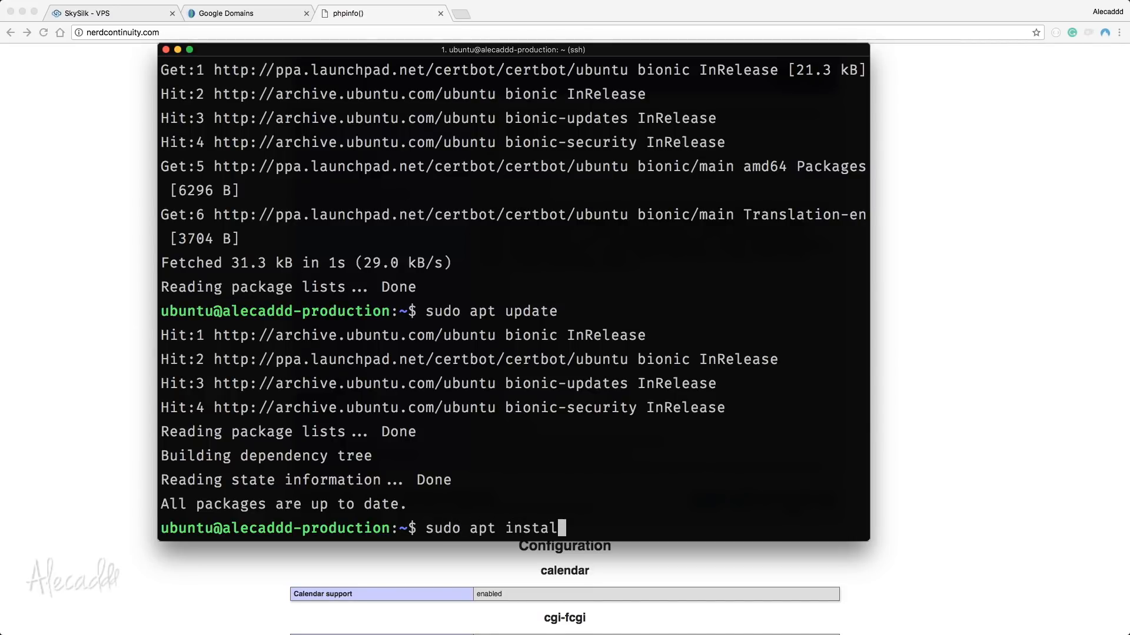
type("c")
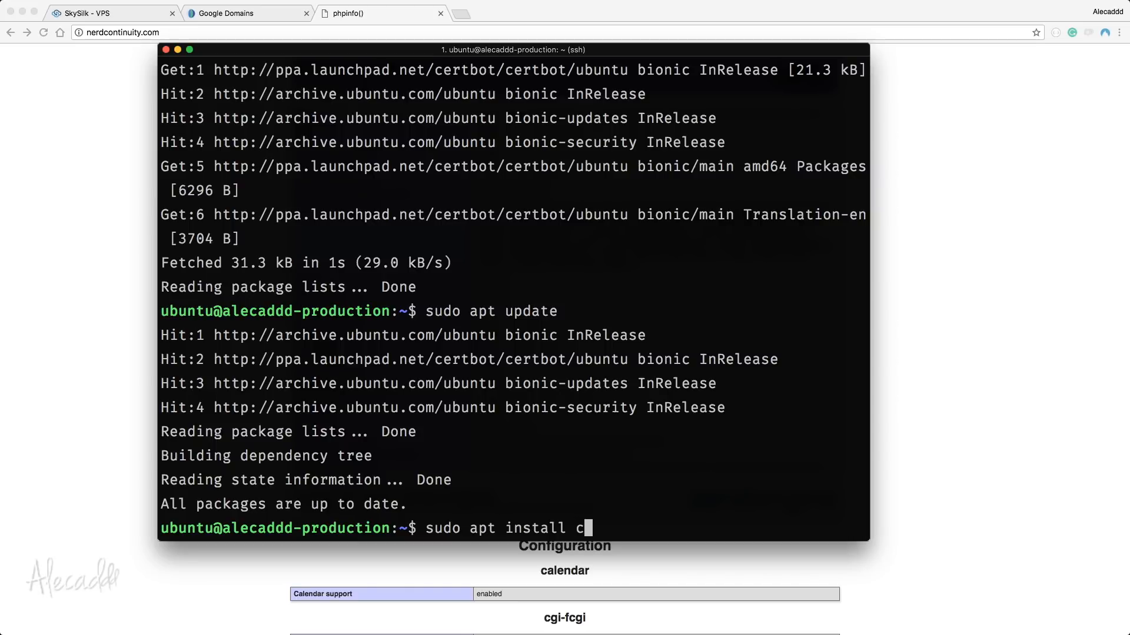
type("ertbot")
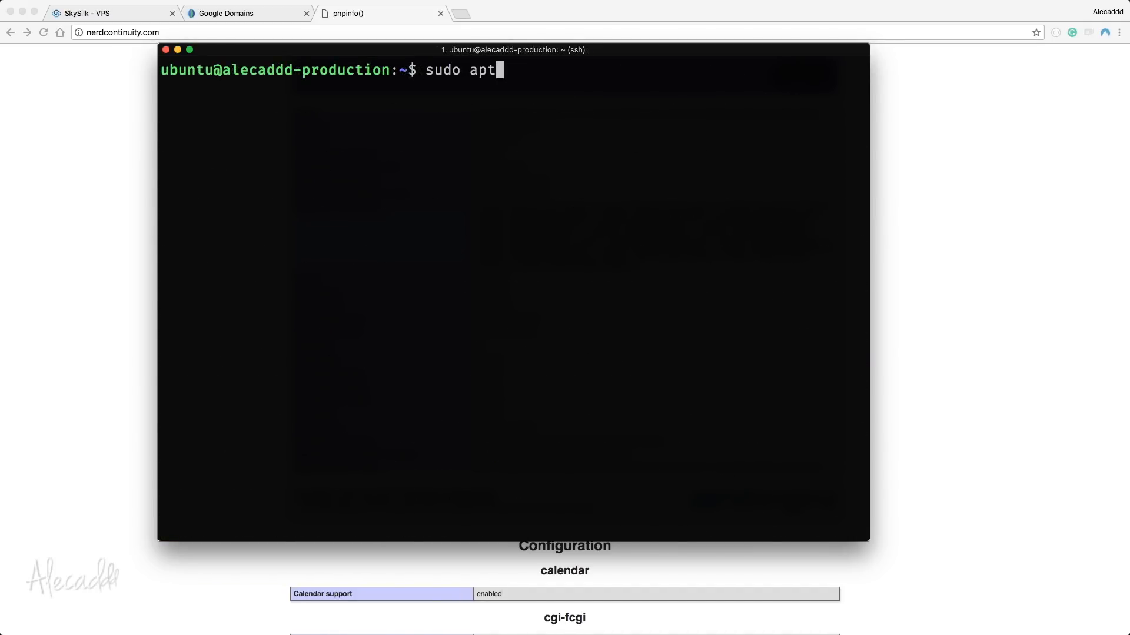
Step: Install the python-certbot-nginx plugin, then begin entering sudo certbot --nginx
type("install python")
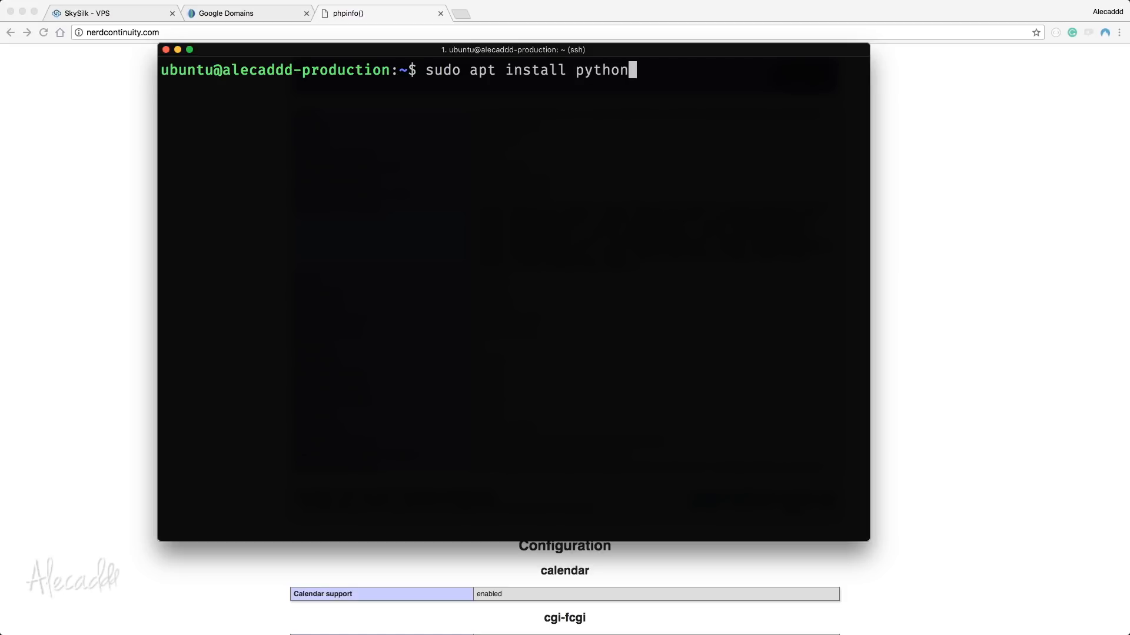
type("-cert")
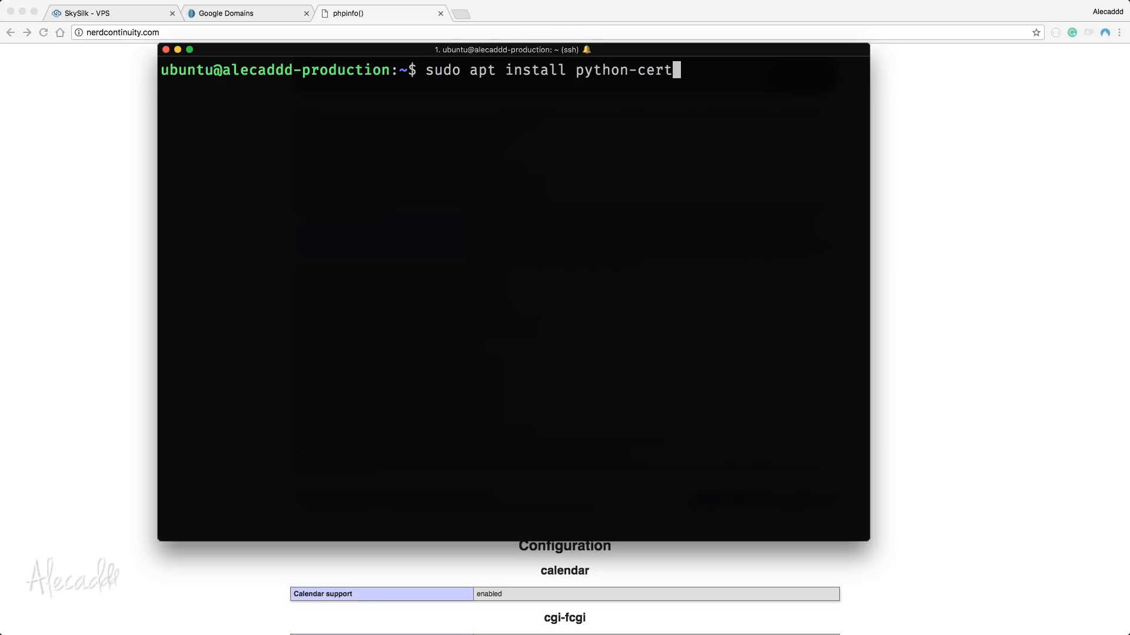
type("bot-ngin")
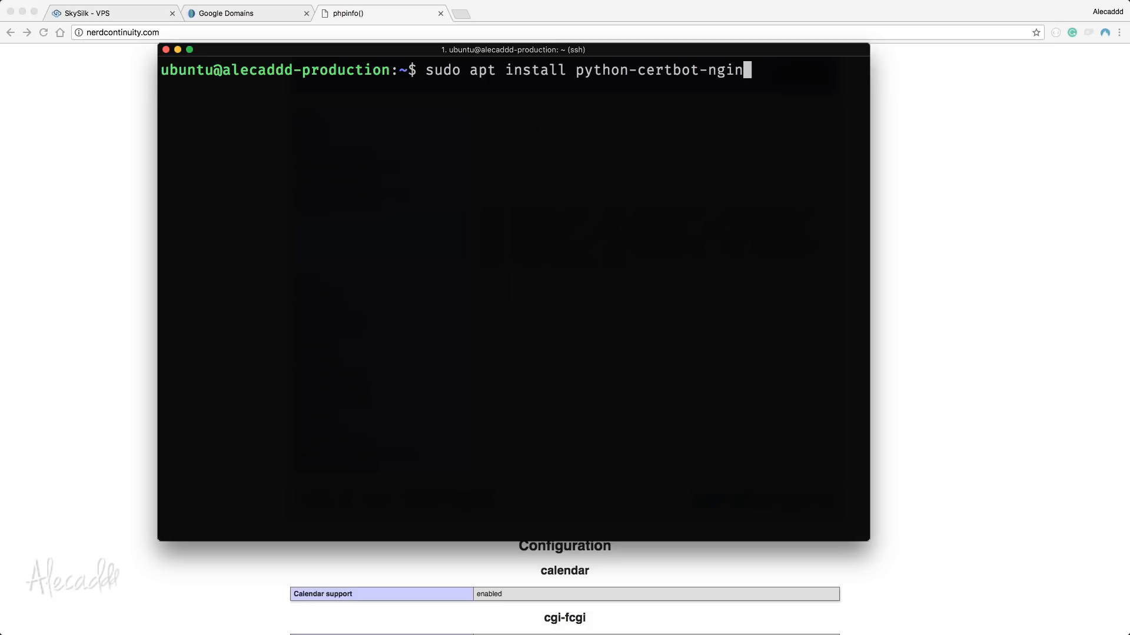
key("Return")
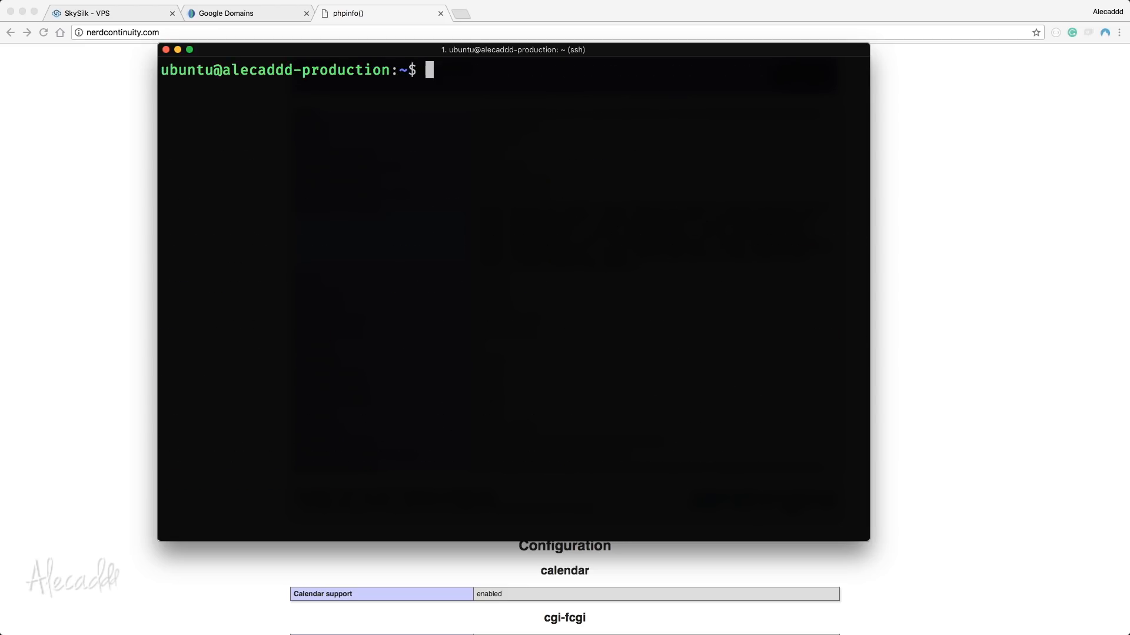
type("sudo certbot --nginx")
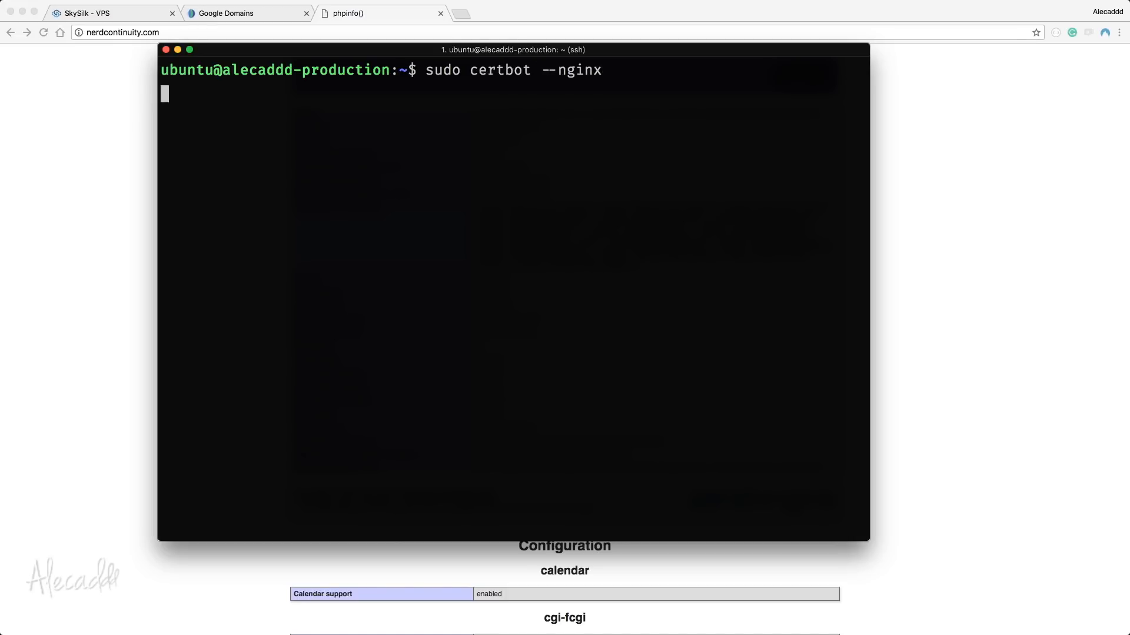
Step: Run certbot --nginx and supply a gmail.com address for renewal notices
key("Return")
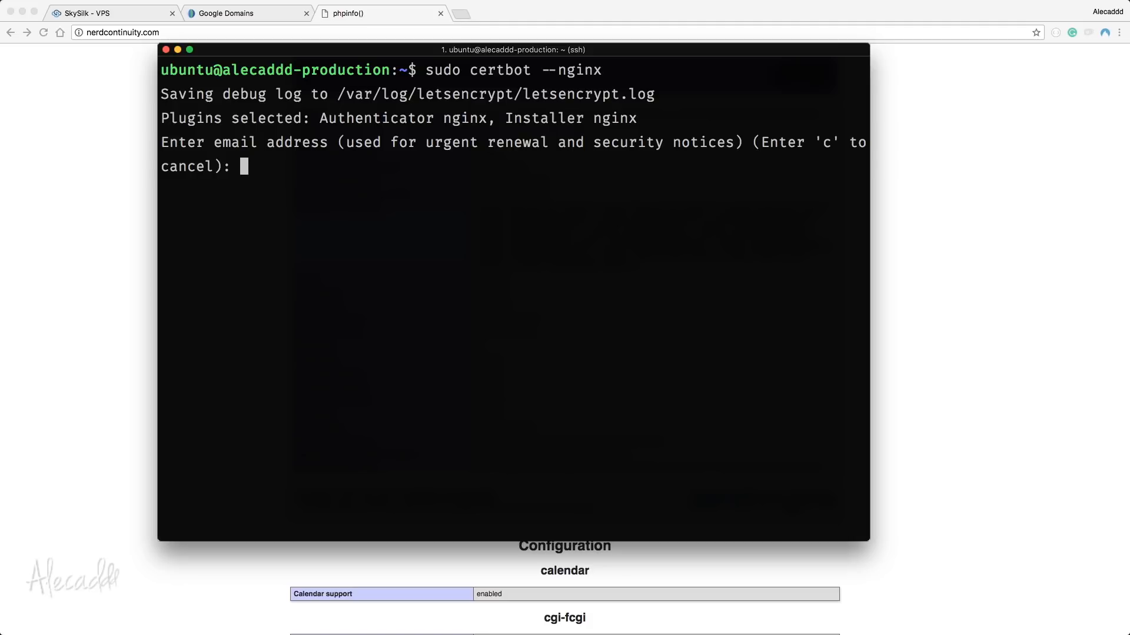
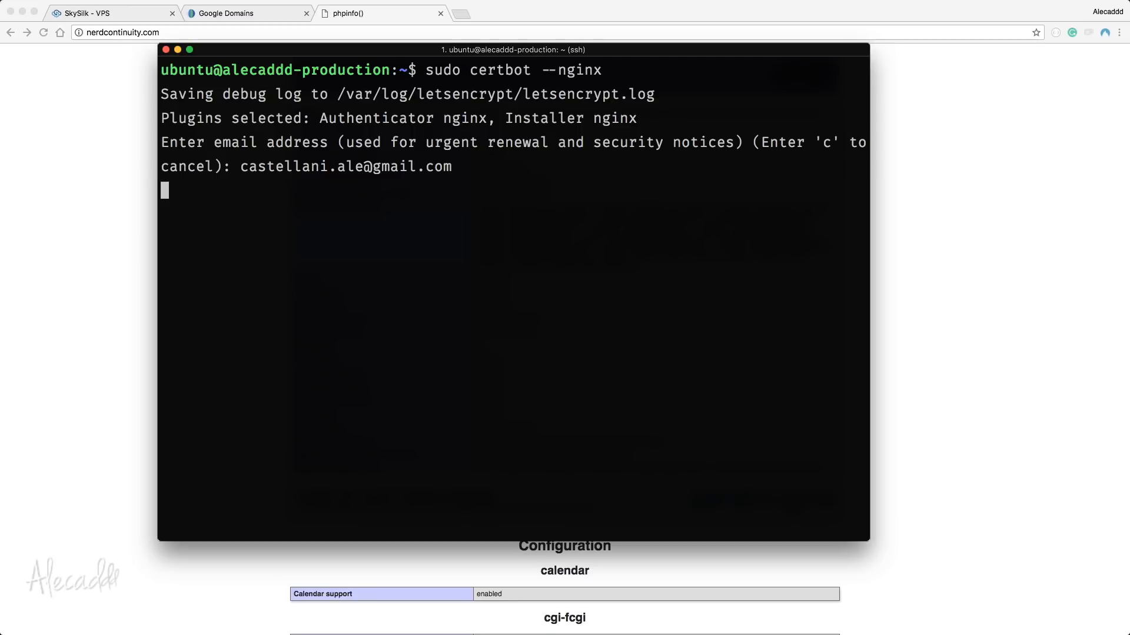
key("Return")
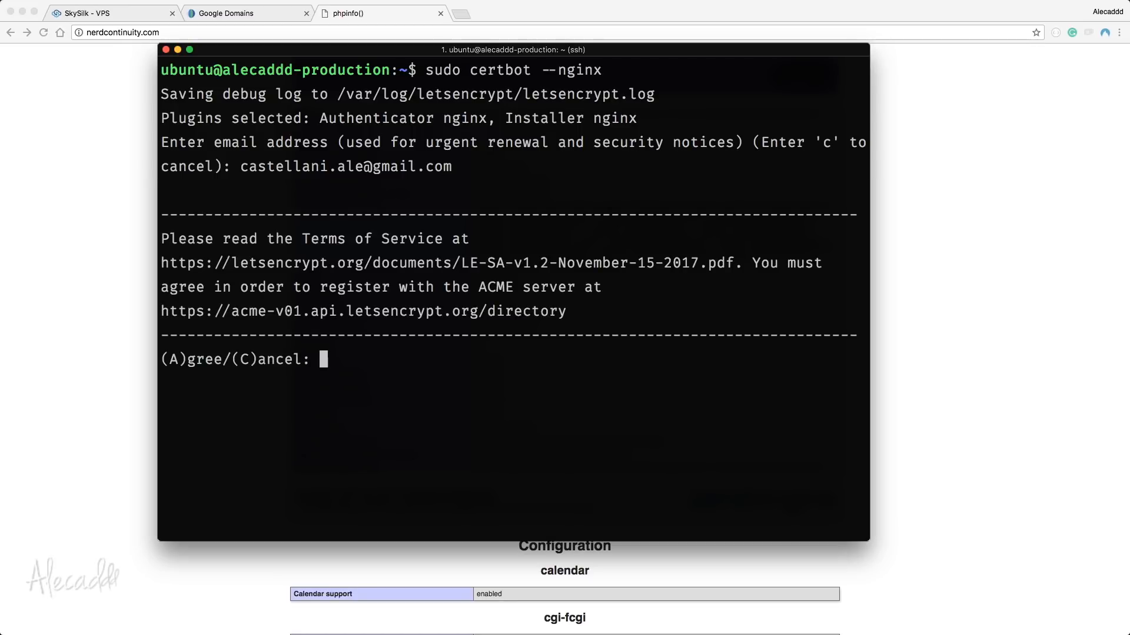
type("a")
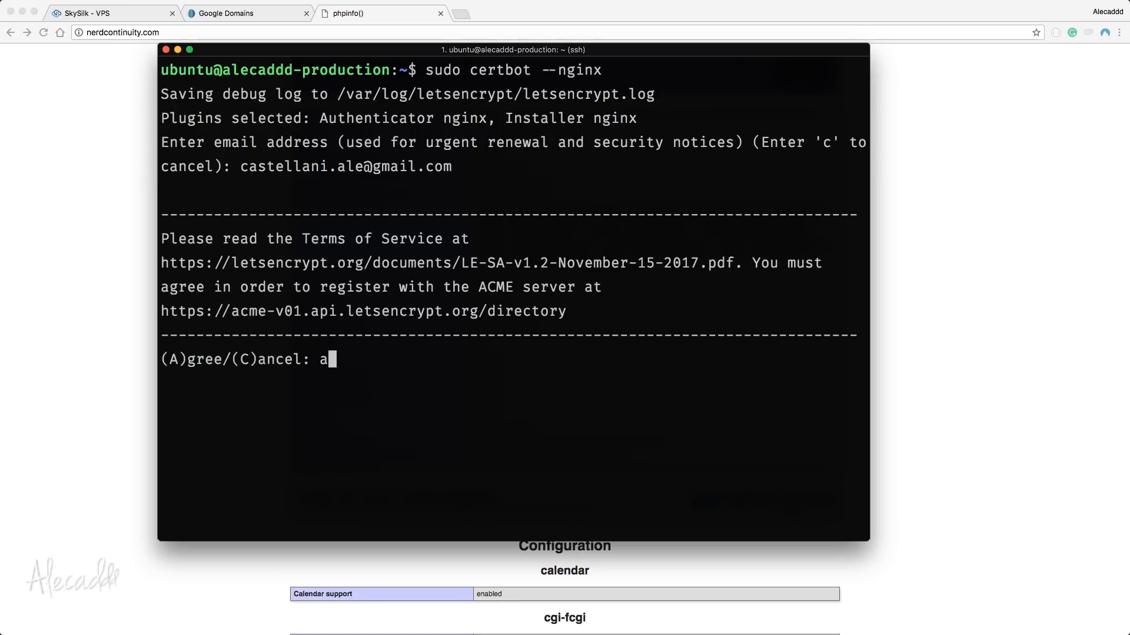
key("Return")
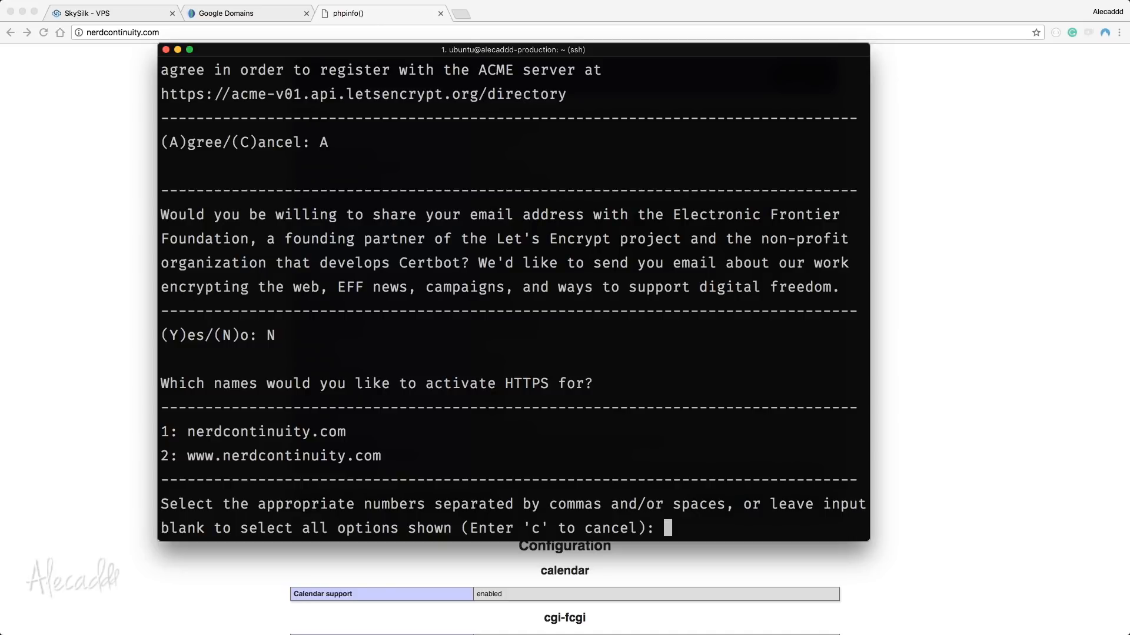
key("Return")
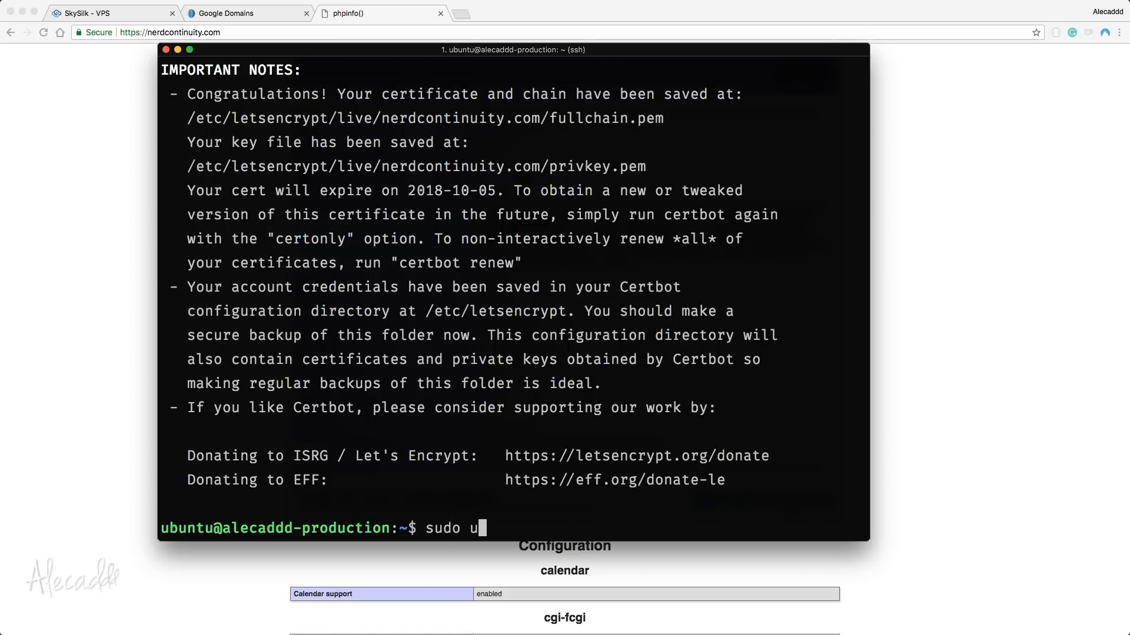
Step: List the current ufw firewall rules with sudo ufw status
type("fw status")
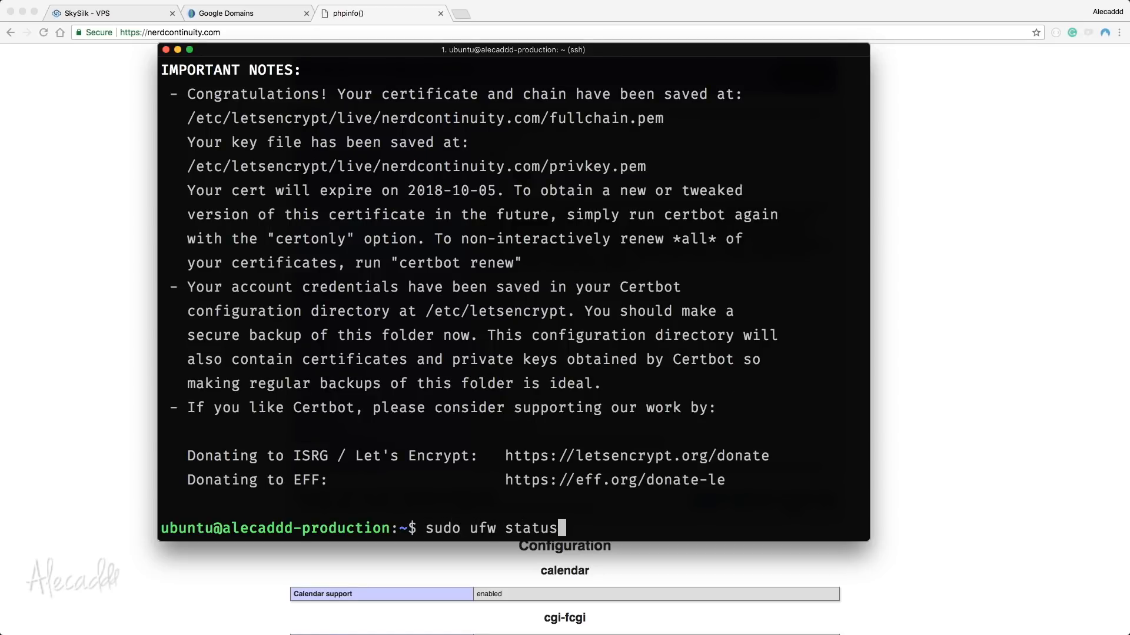
key("Return")
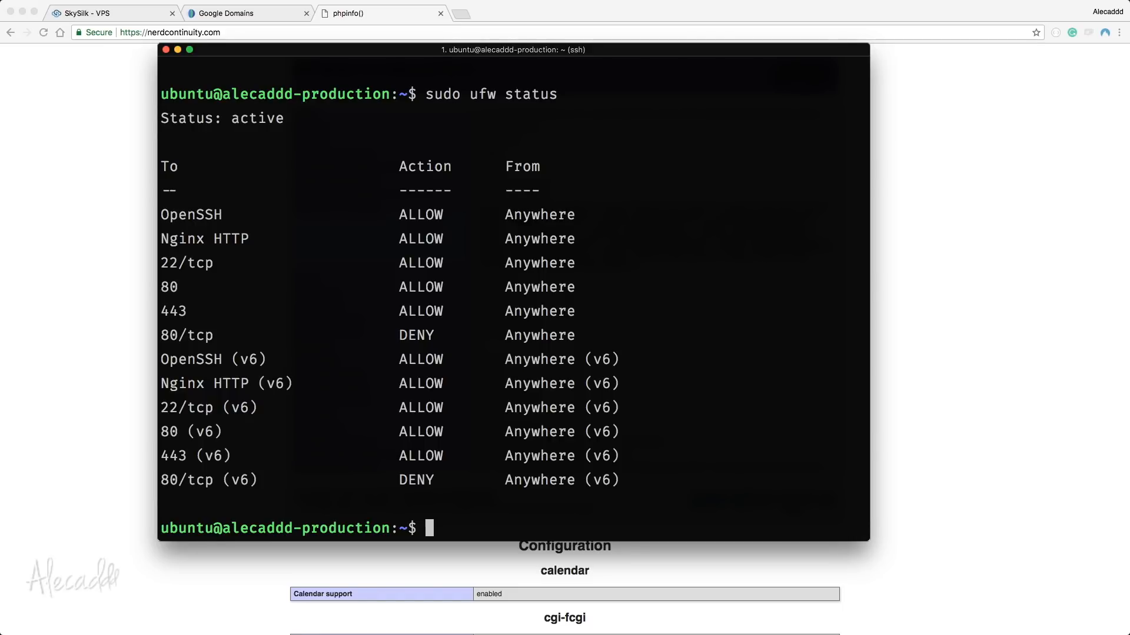
Step: Allow the 'Nginx Full' profile through ufw for IPv4 and IPv6
type("sudo ufw a")
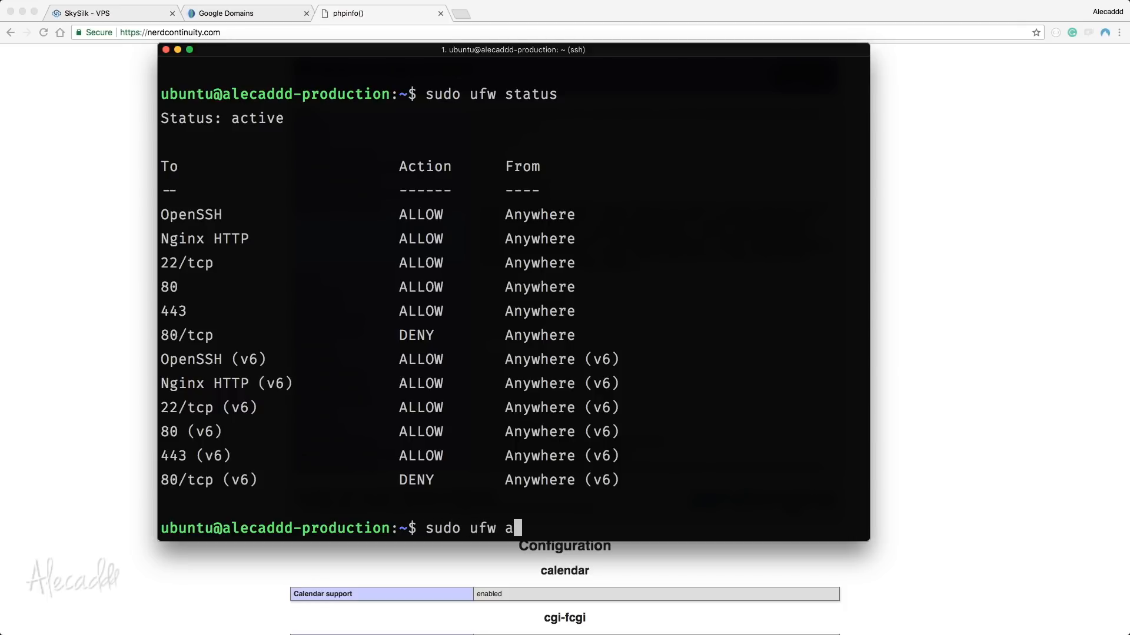
type("llow ''")
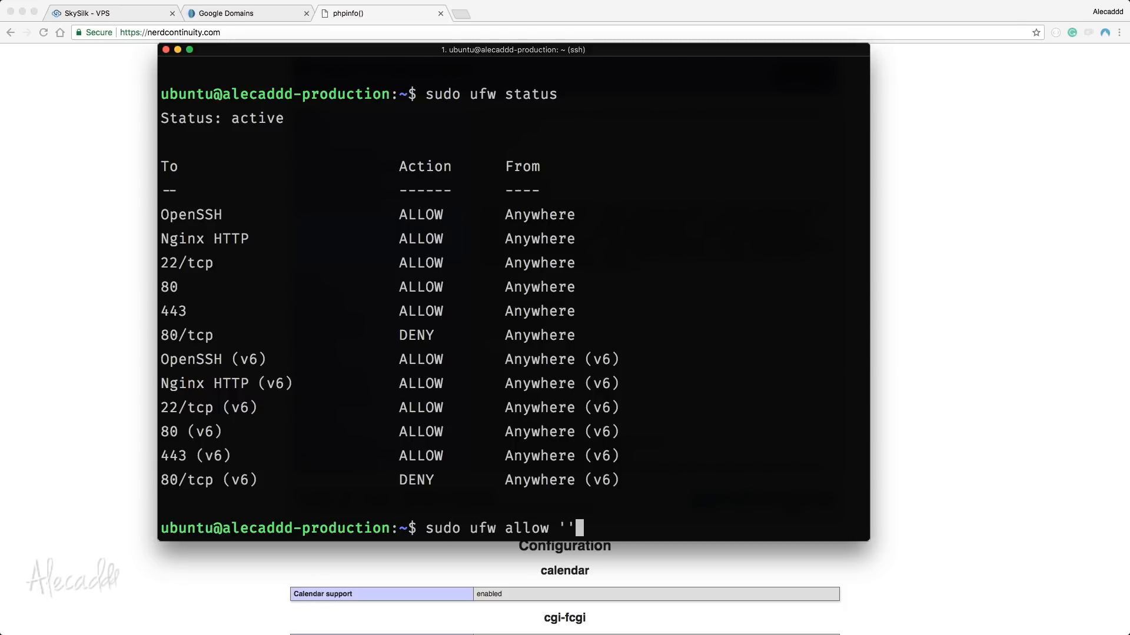
type("Nginx")
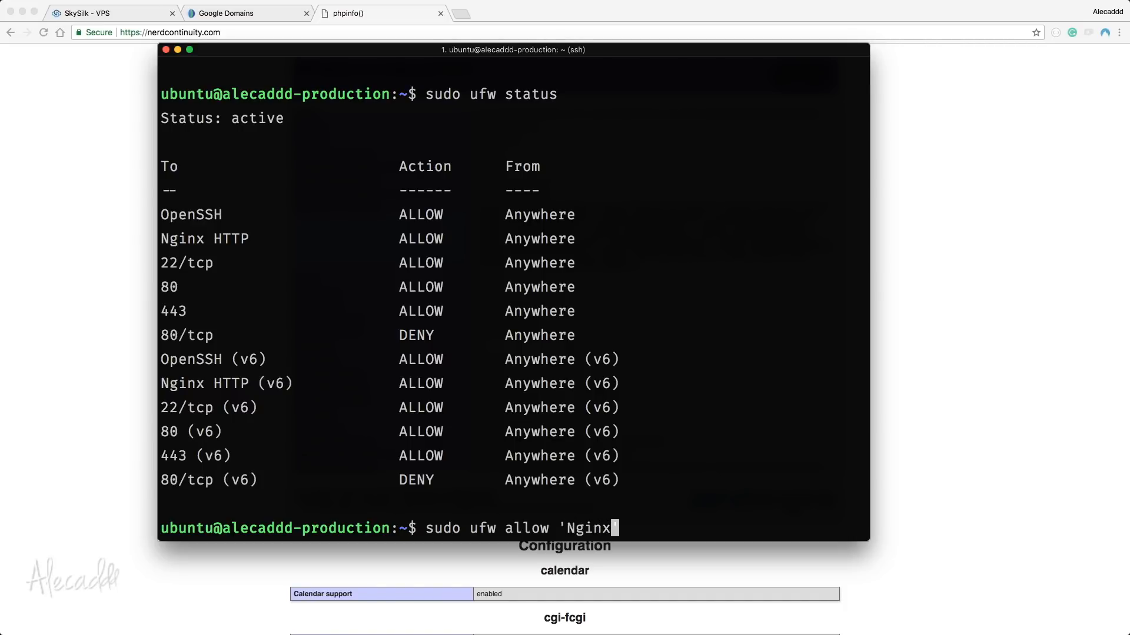
type("Full")
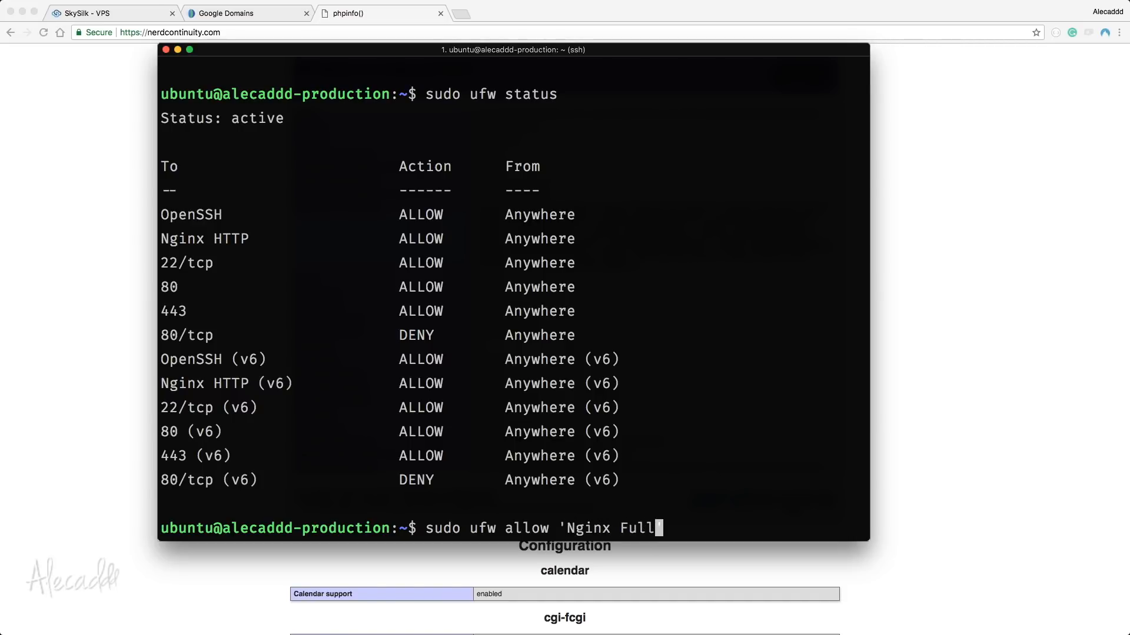
key("Return")
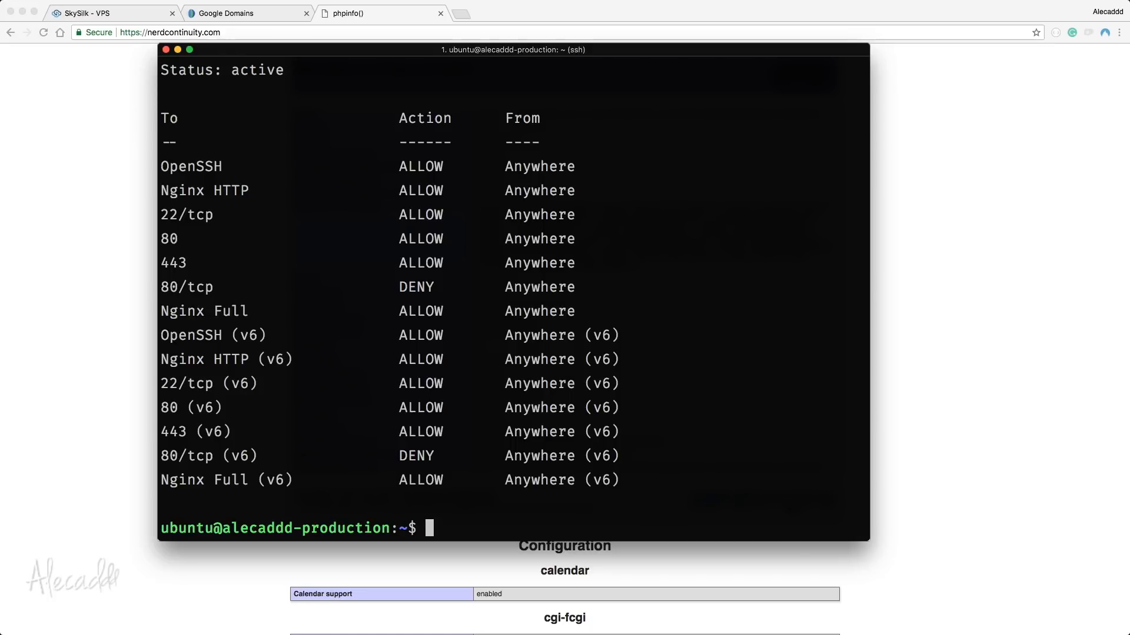
Step: Delete the redundant 'Nginx HTTP' ufw rule
type("sudo ufw")
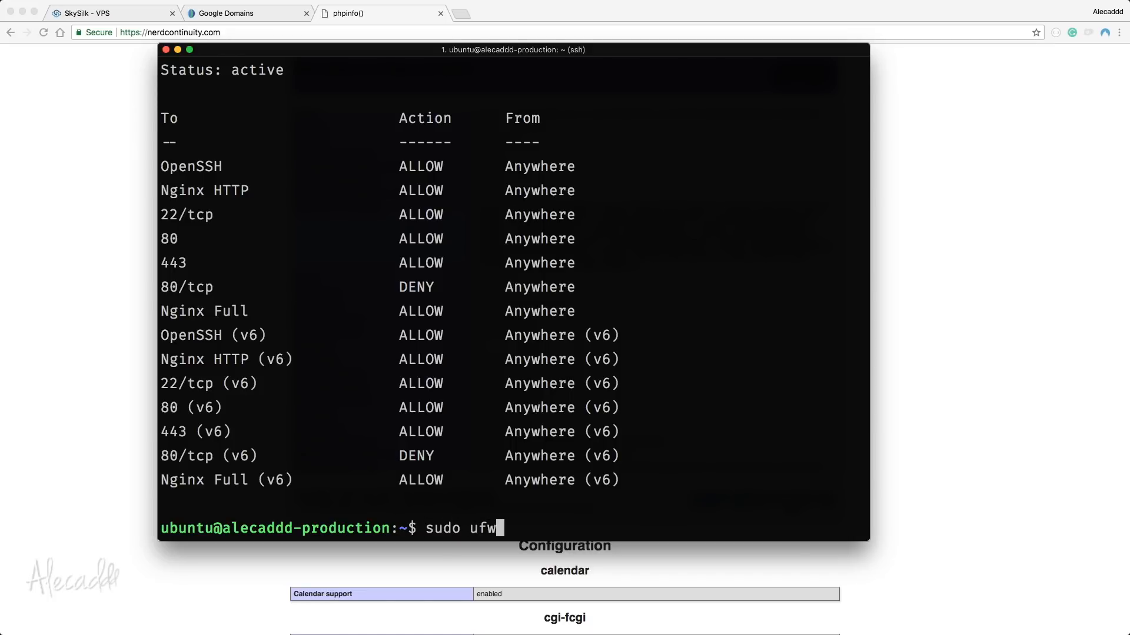
type("delete")
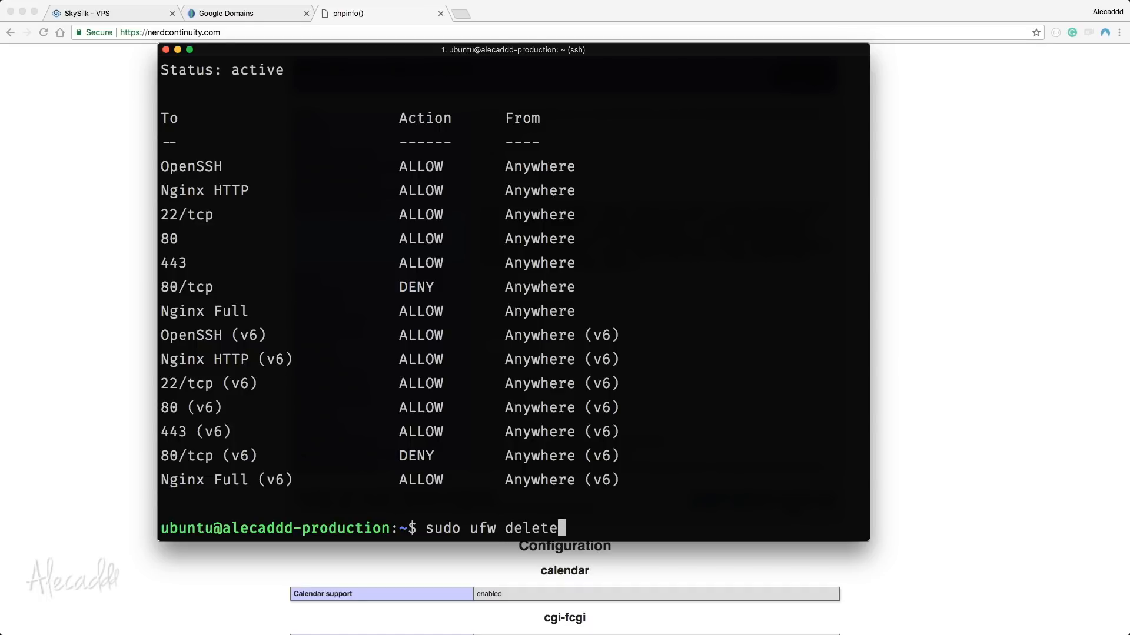
type("allow")
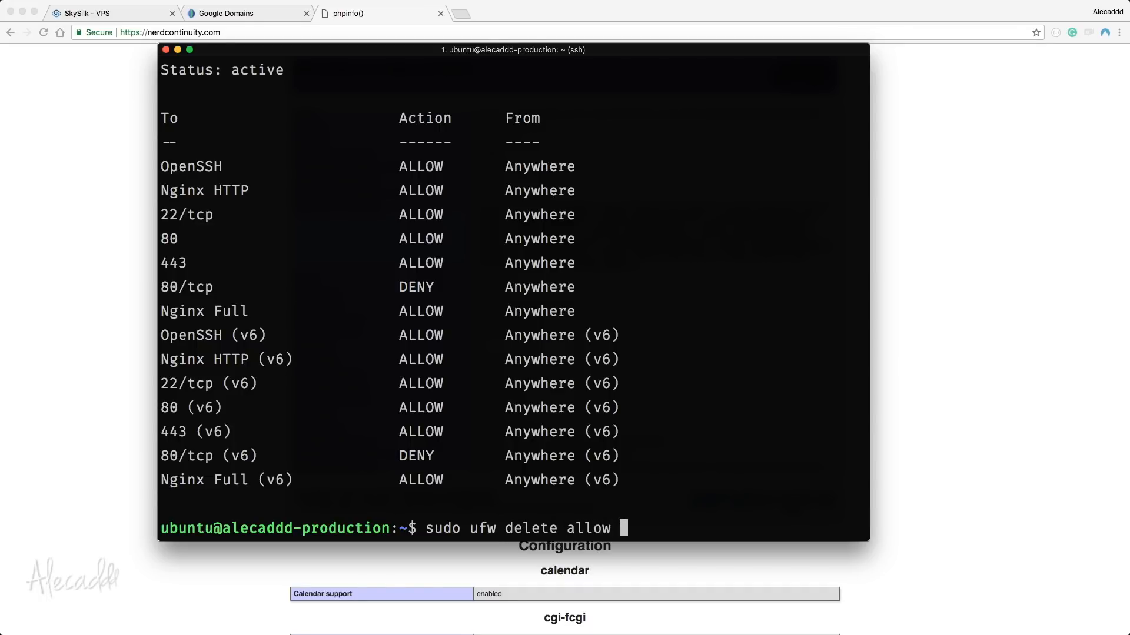
type("'Ng")
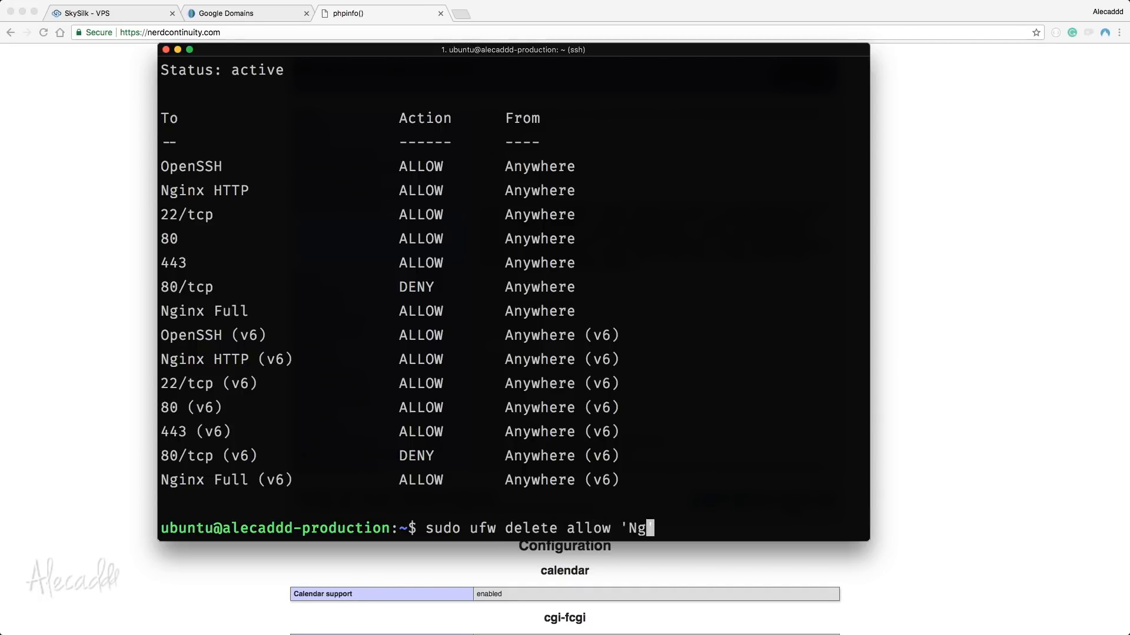
type("inx HTTP")
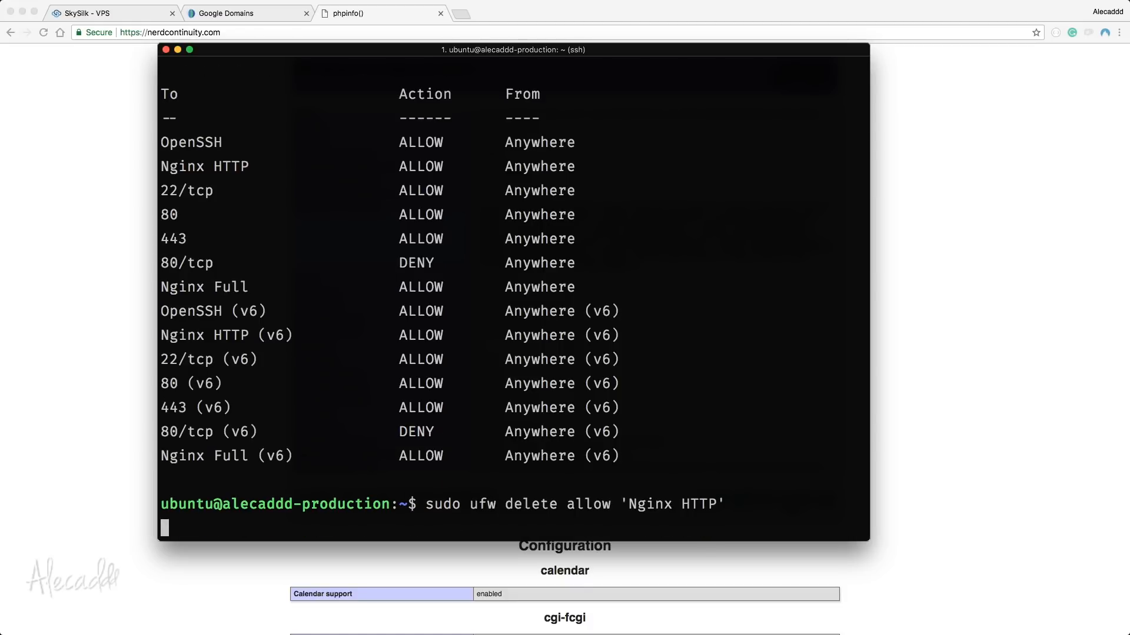
Step: Confirm via sudo ufw status that only OpenSSH, ports and 'Nginx Full' remain
type("sudo ufw status")
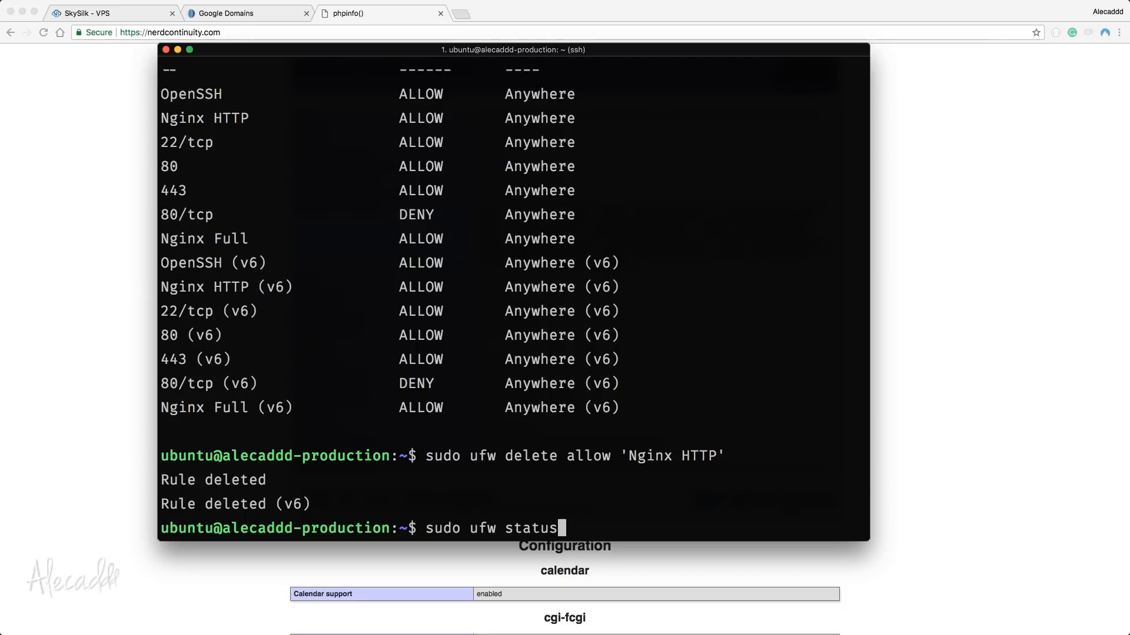
key("Return")
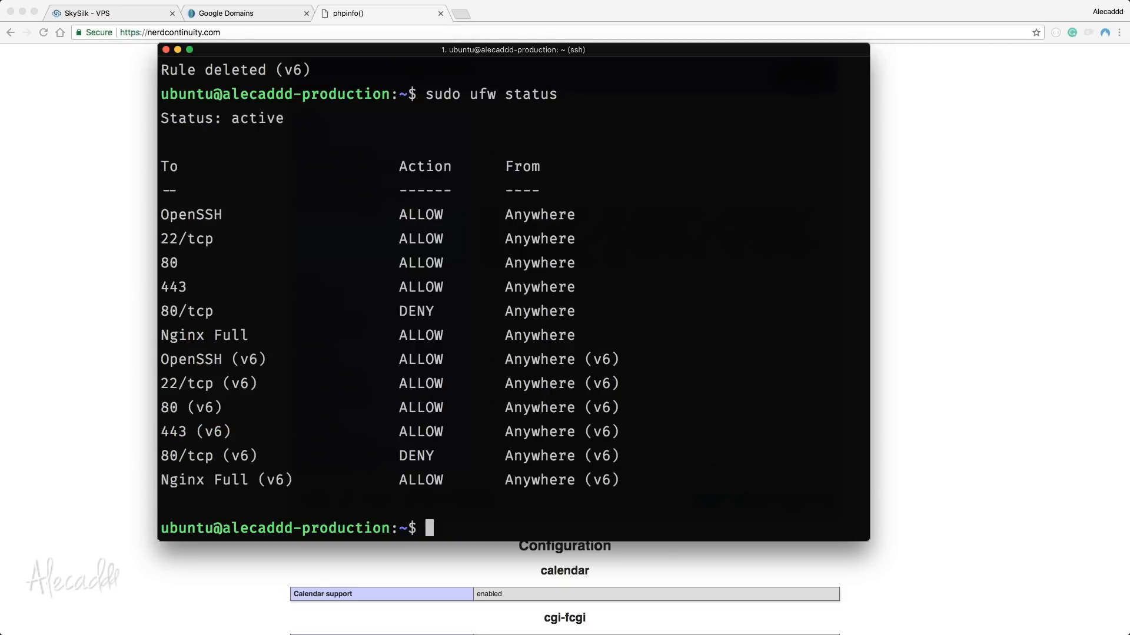
type("sudo")
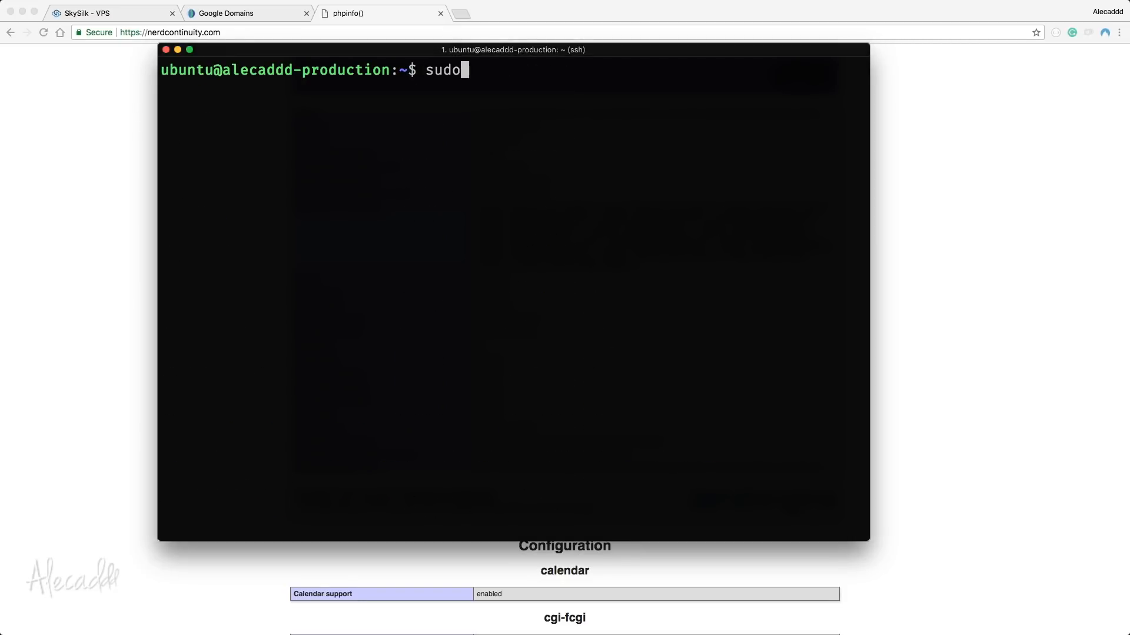
Step: Open the Nginx site configuration under /etc/nginx/sites-available in nano
type("nano /etc/nginx/s")
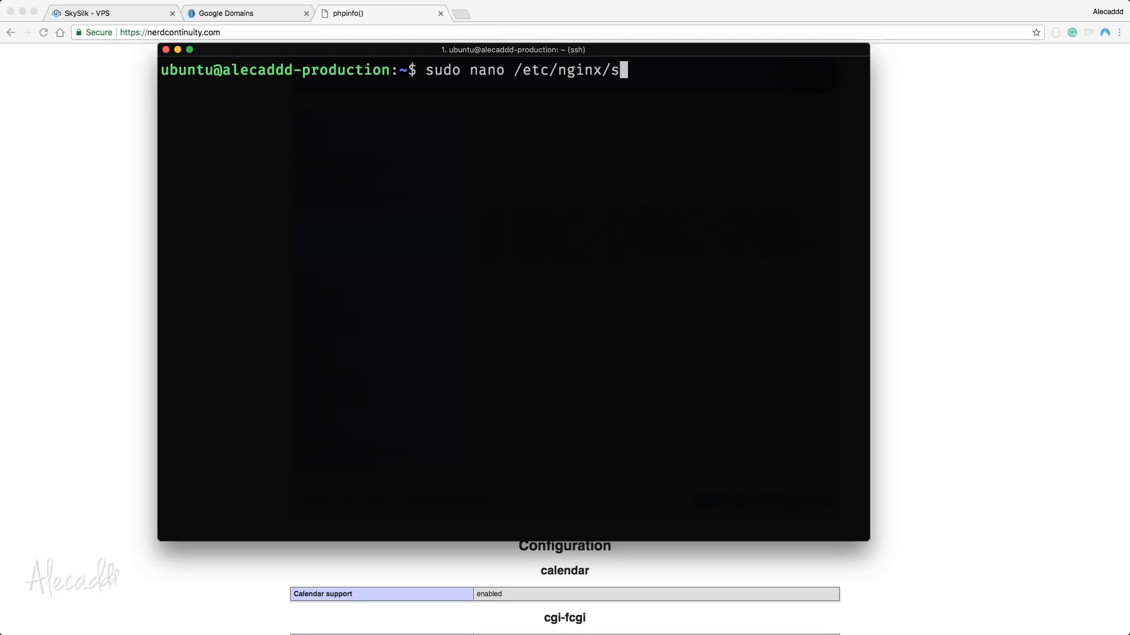
type("ites-available/ner")
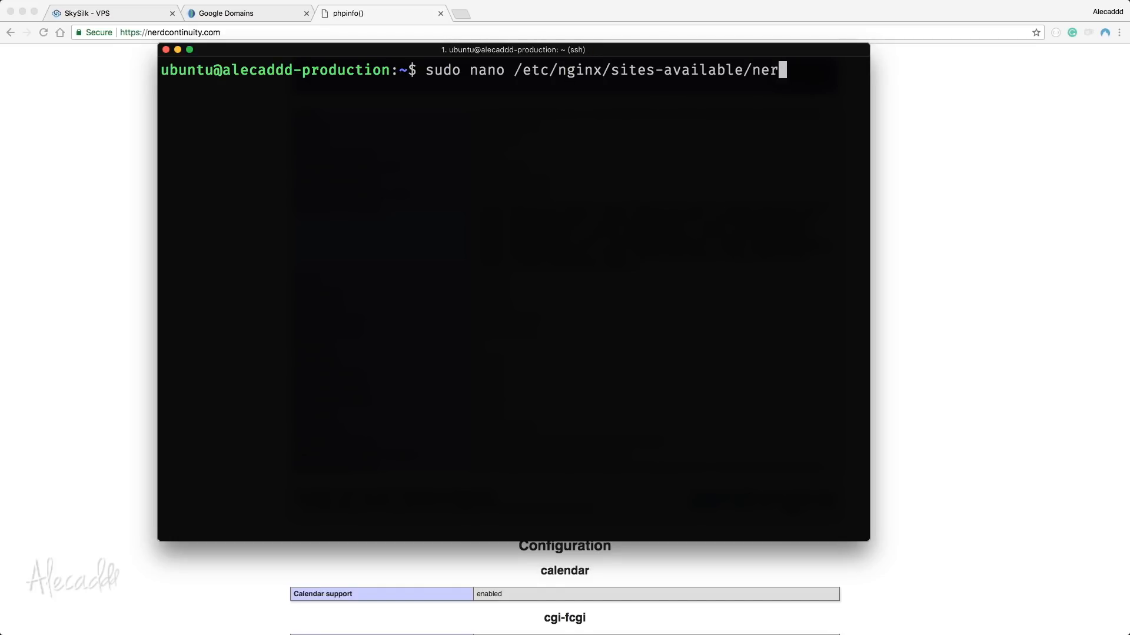
key("Return")
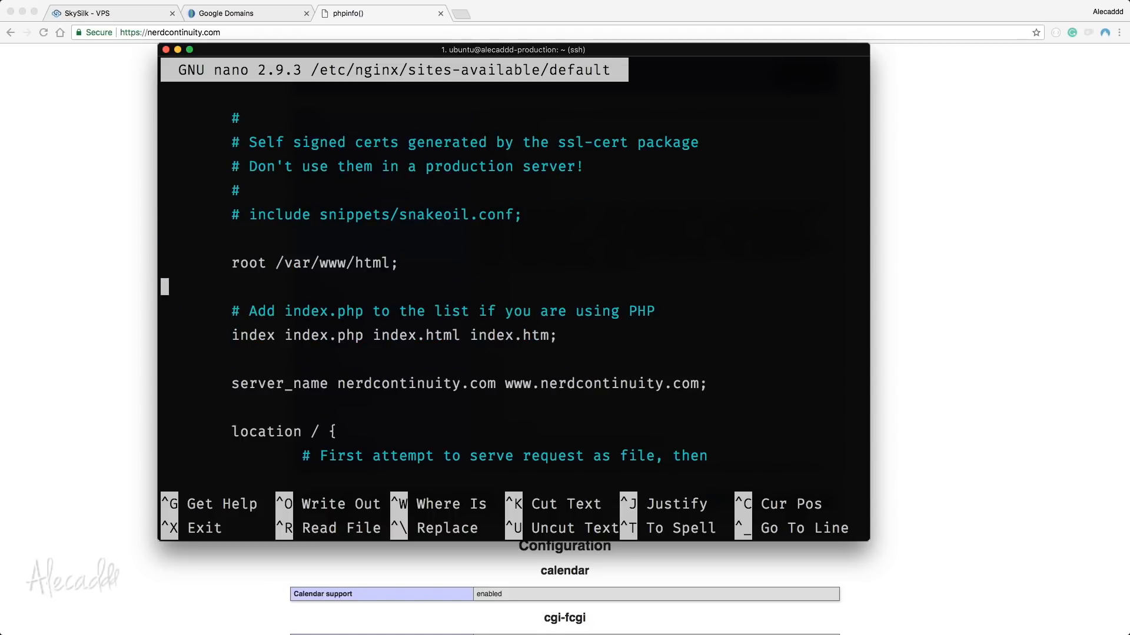
Step: Scroll to the Certbot-managed SSL listen and certificate lines in the server block
scroll("down", 3)
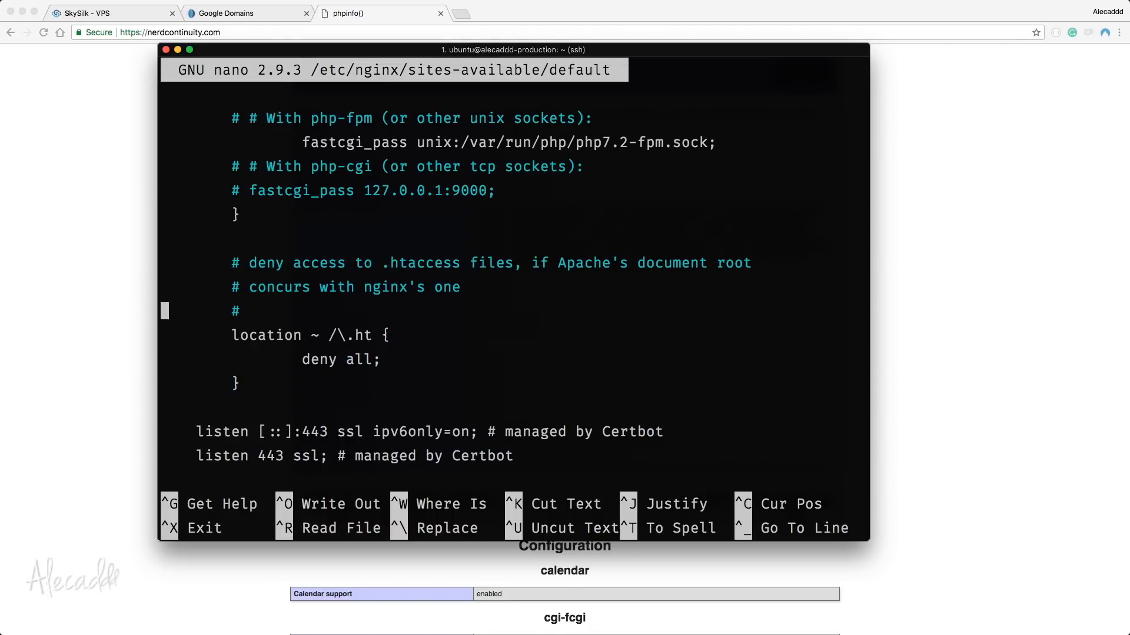
scroll("down", 3)
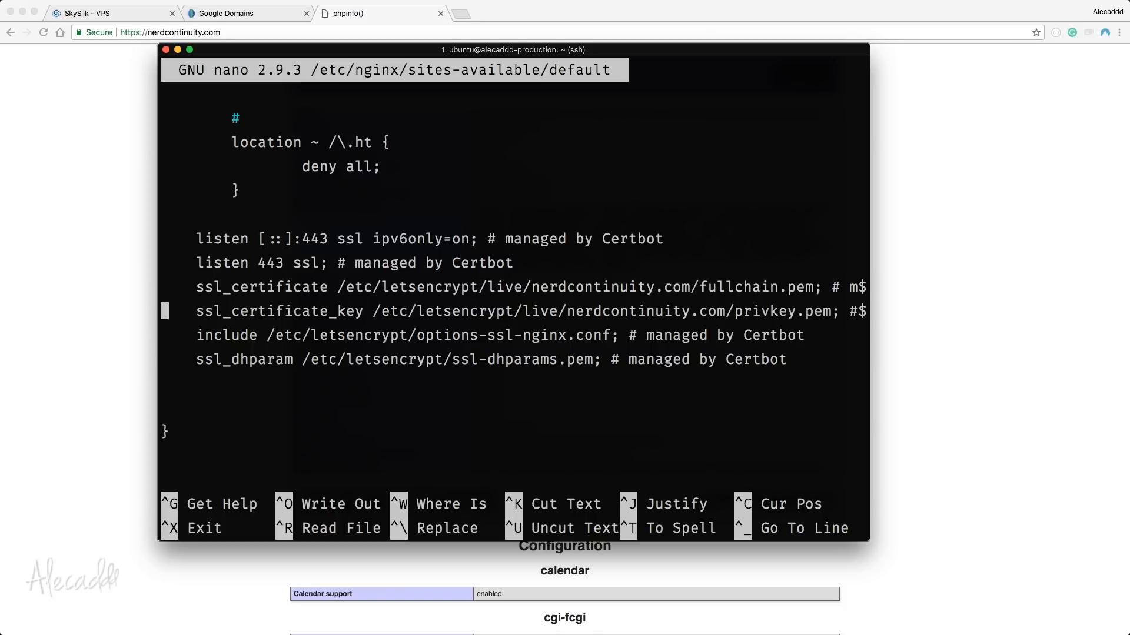
key("Down")
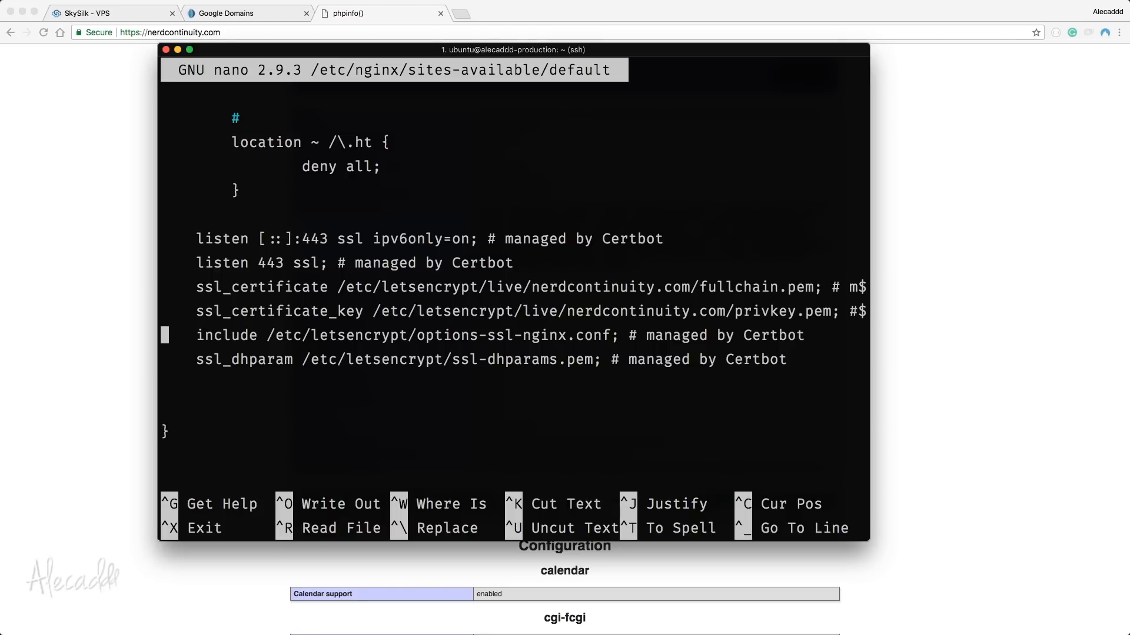
scroll("down", 3)
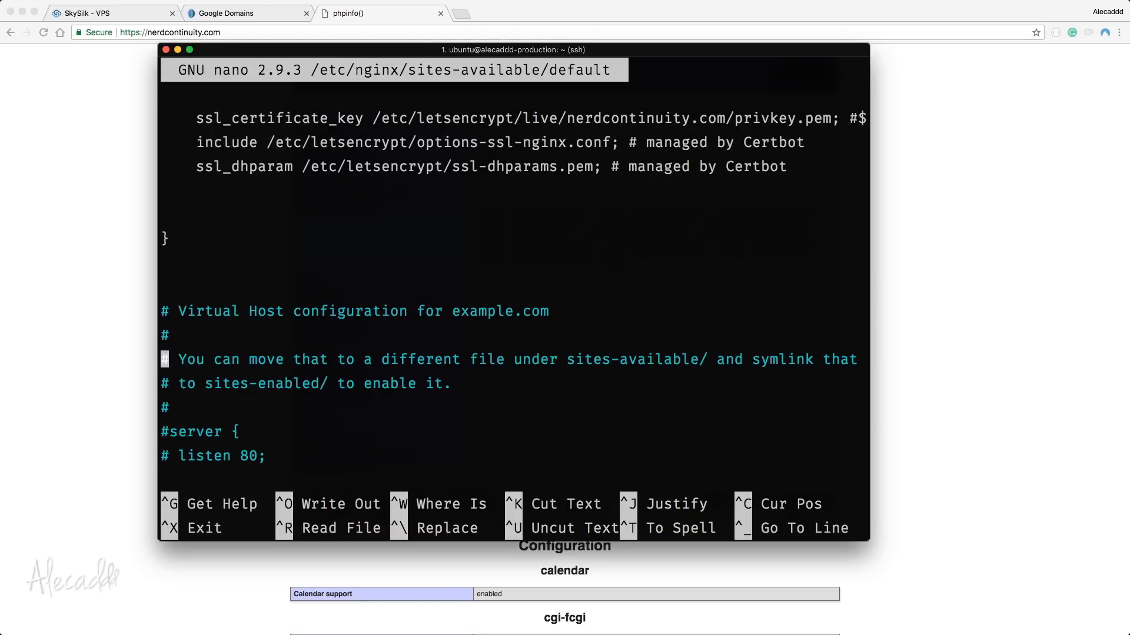